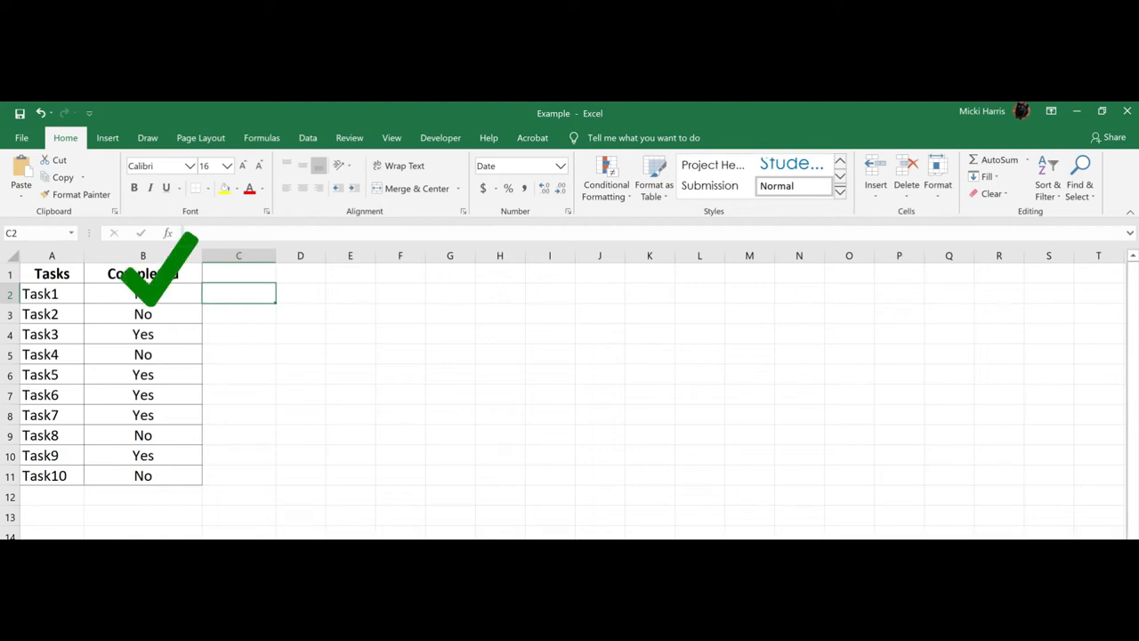
Open the Insert tab's special symbols list.
{"action": "left_click", "coordinate": [107, 137]}
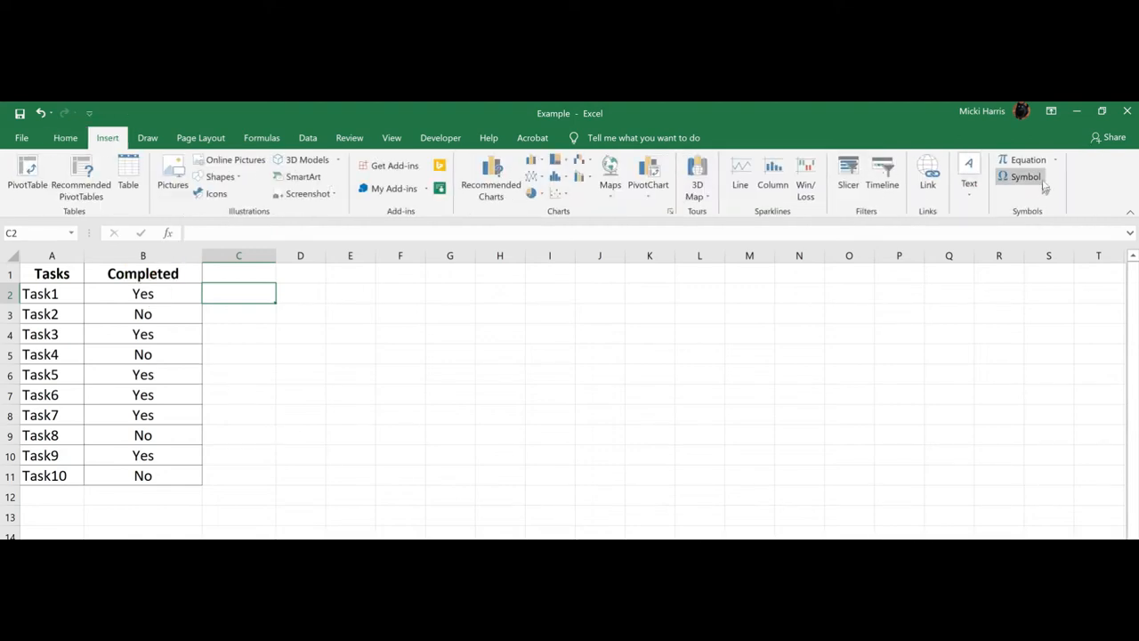
{"action": "left_click", "coordinate": [1025, 176]}
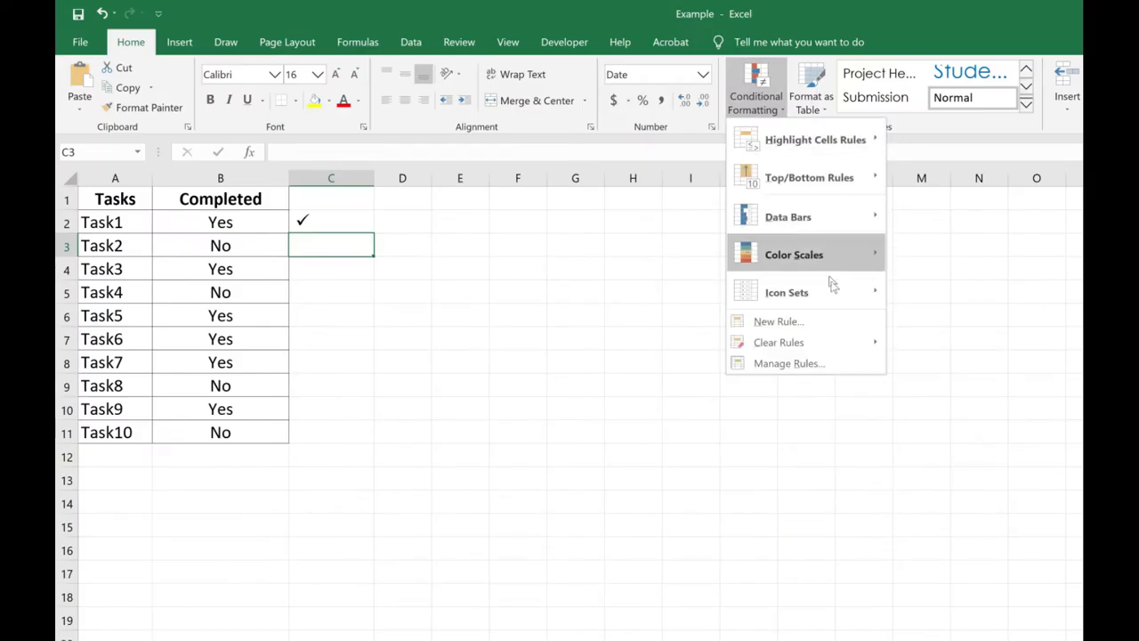
{"action": "left_click", "coordinate": [787, 292]}
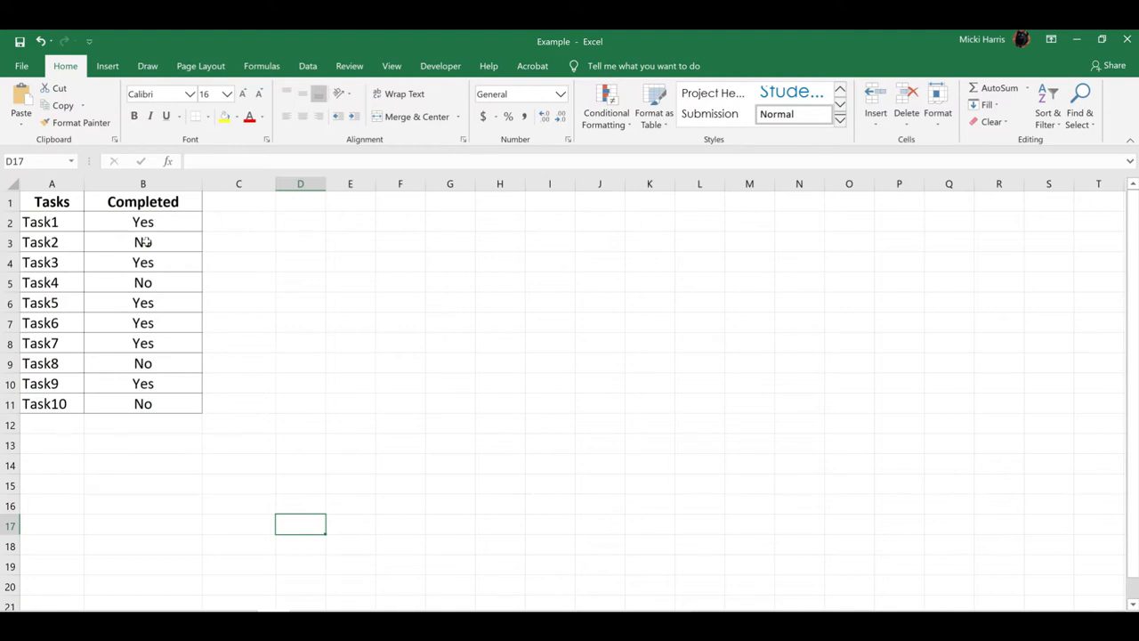
Replace Yes/No with 1/0 for Task1–Task8, retyping No for Task9.
{"action": "type", "text": "1"}
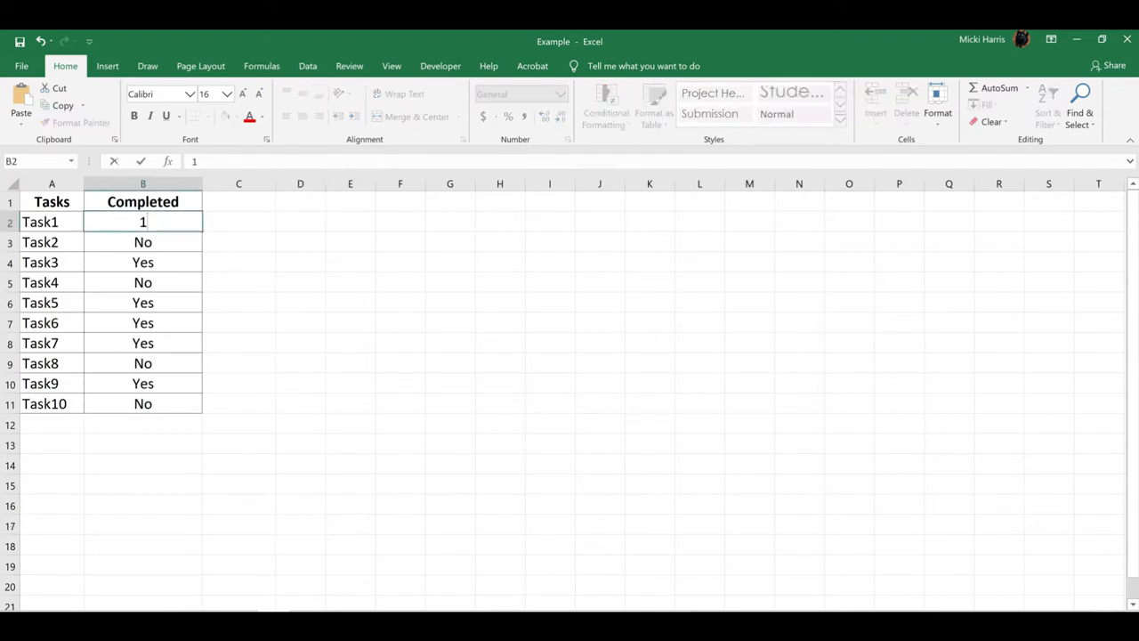
{"action": "left_click", "coordinate": [142, 241]}
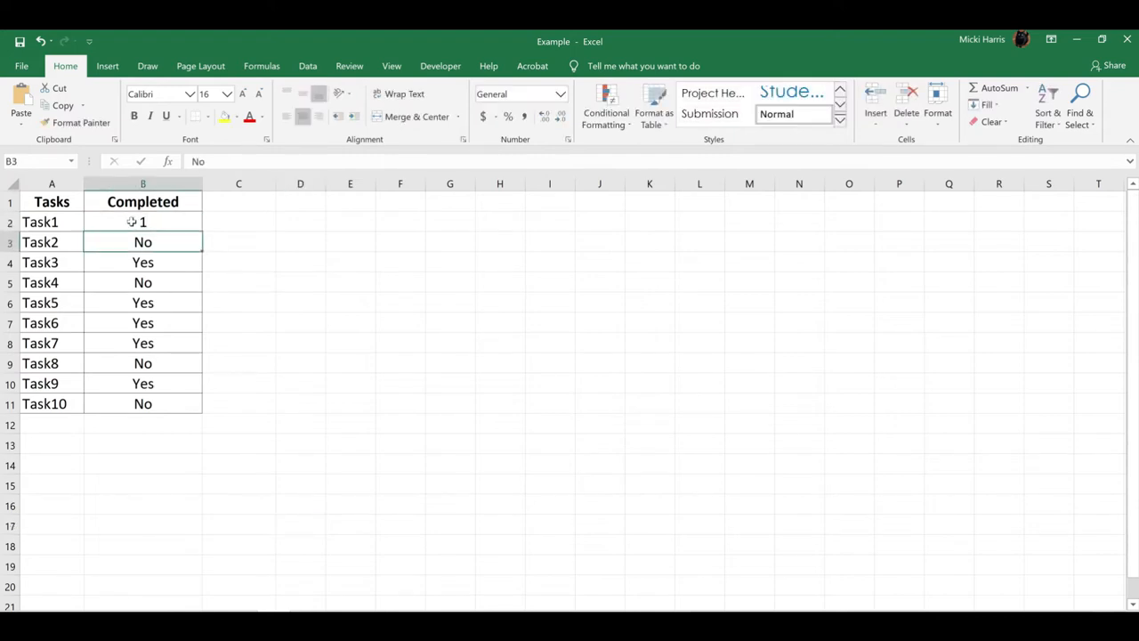
{"action": "type", "text": "0"}
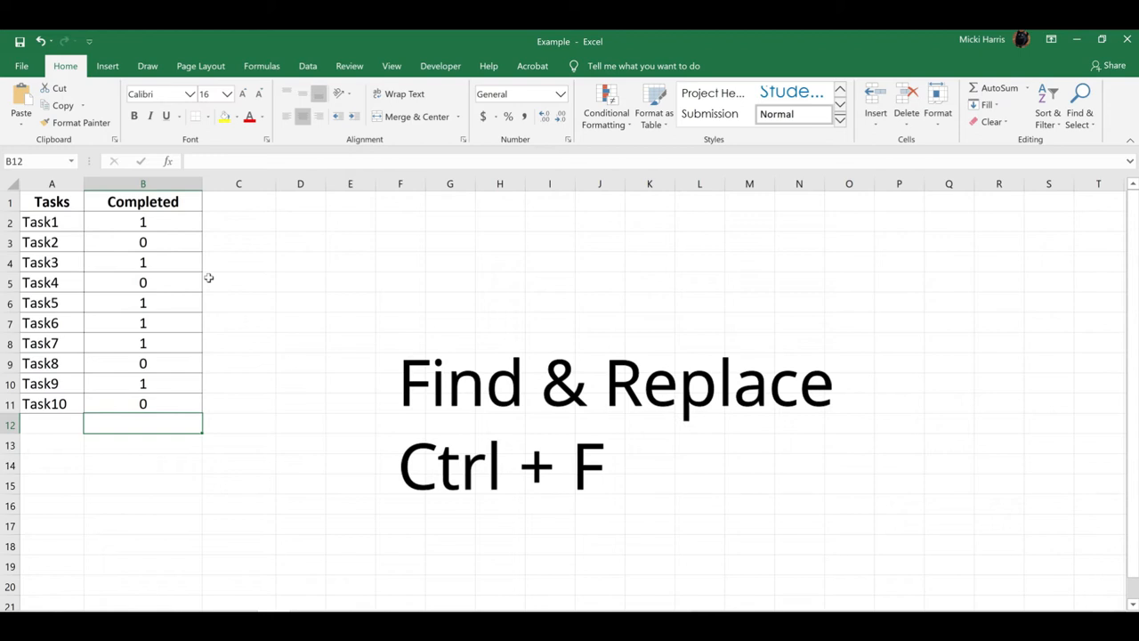
{"action": "key", "text": "ctrl+f"}
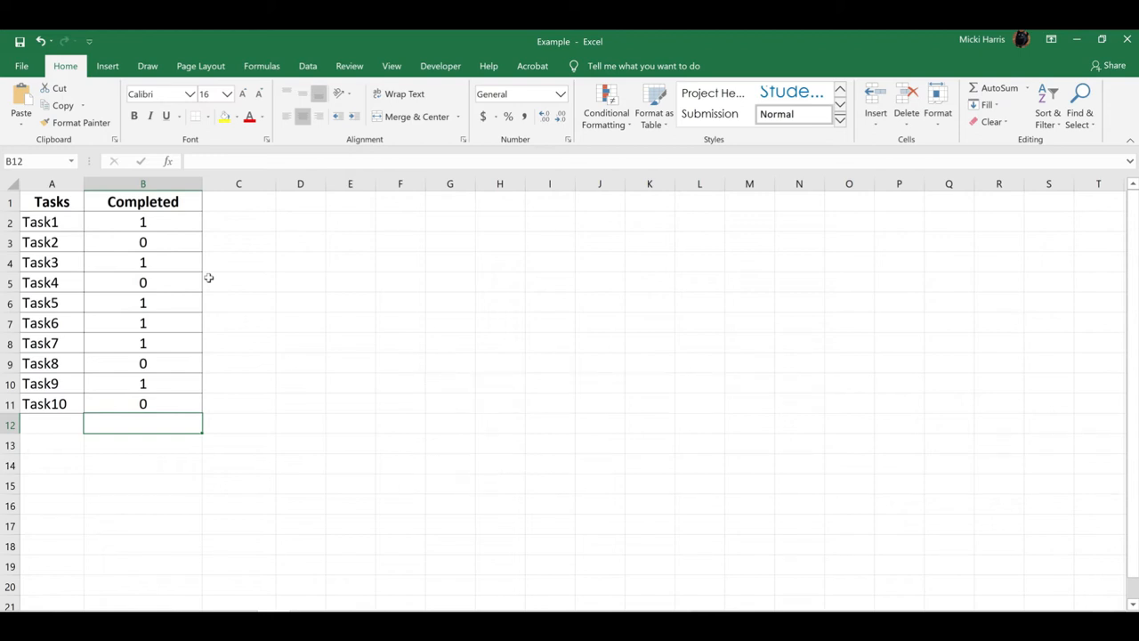
{"action": "mouse_move", "coordinate": [154, 389]}
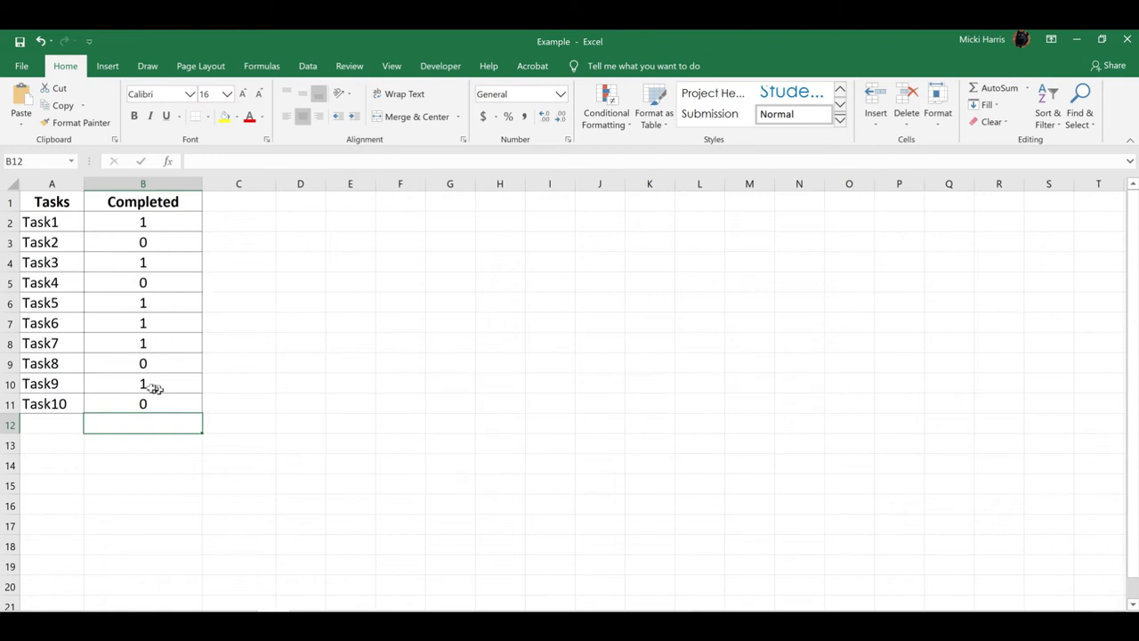
{"action": "left_click", "coordinate": [142, 383]}
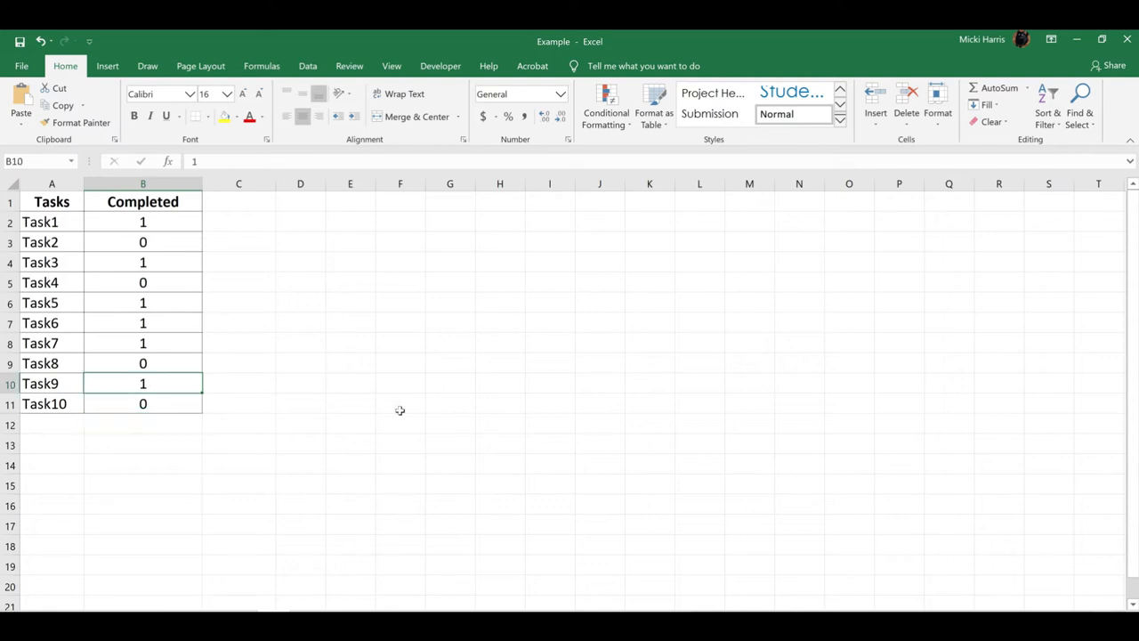
{"action": "type", "text": "No"}
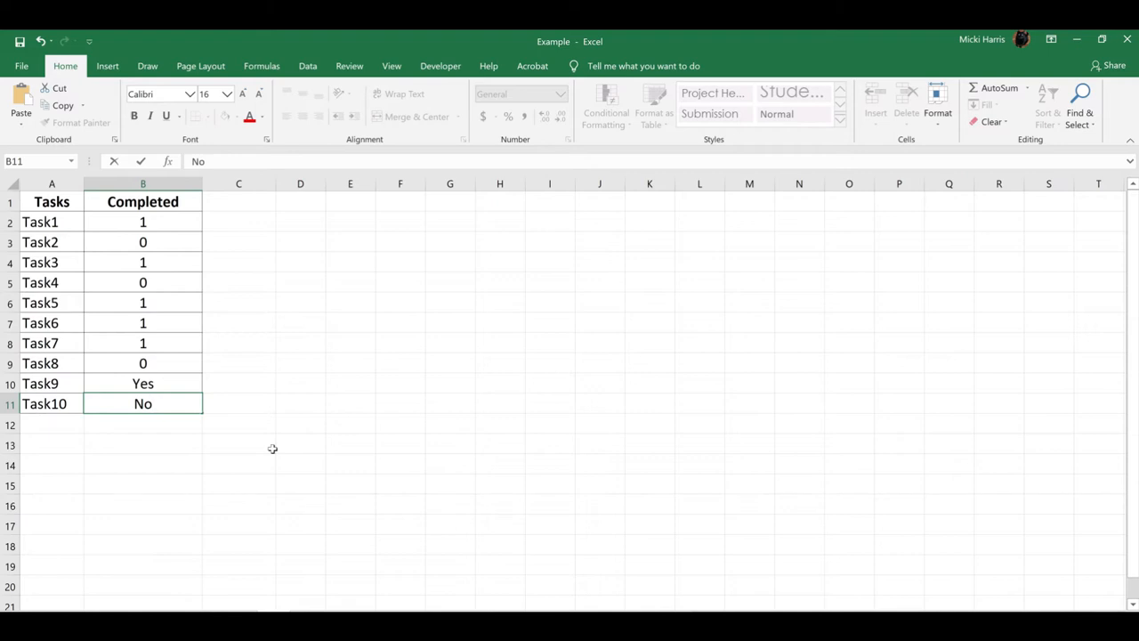
{"action": "mouse_move", "coordinate": [145, 258]}
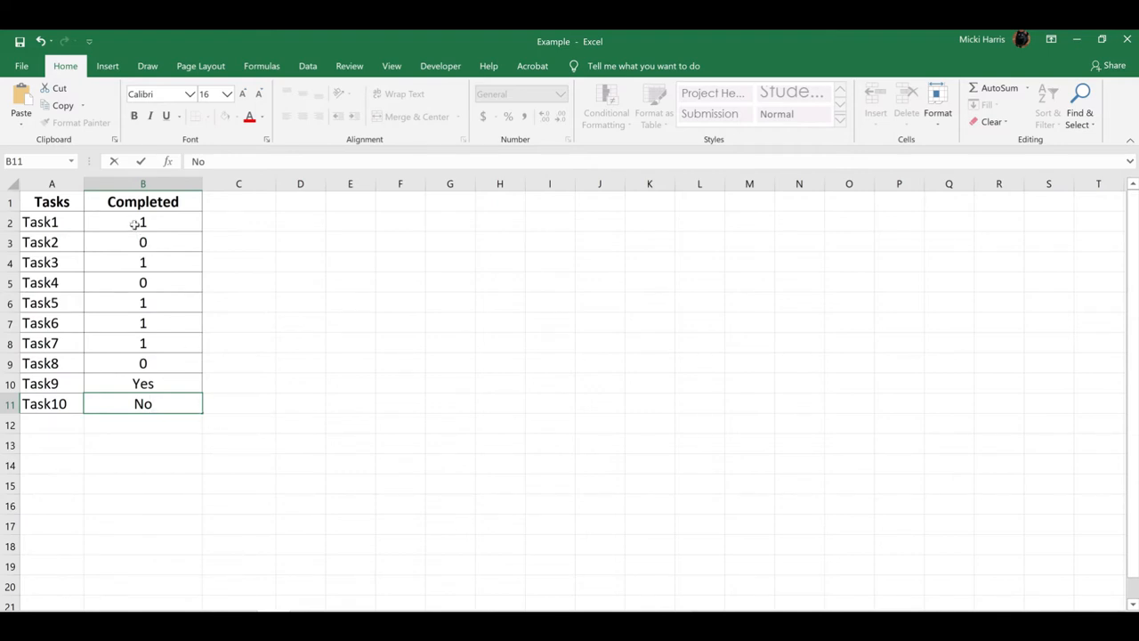
Apply the 3 Symbols (Uncircled) icon set to Completed cells B2:B11.
{"action": "left_click", "coordinate": [142, 222]}
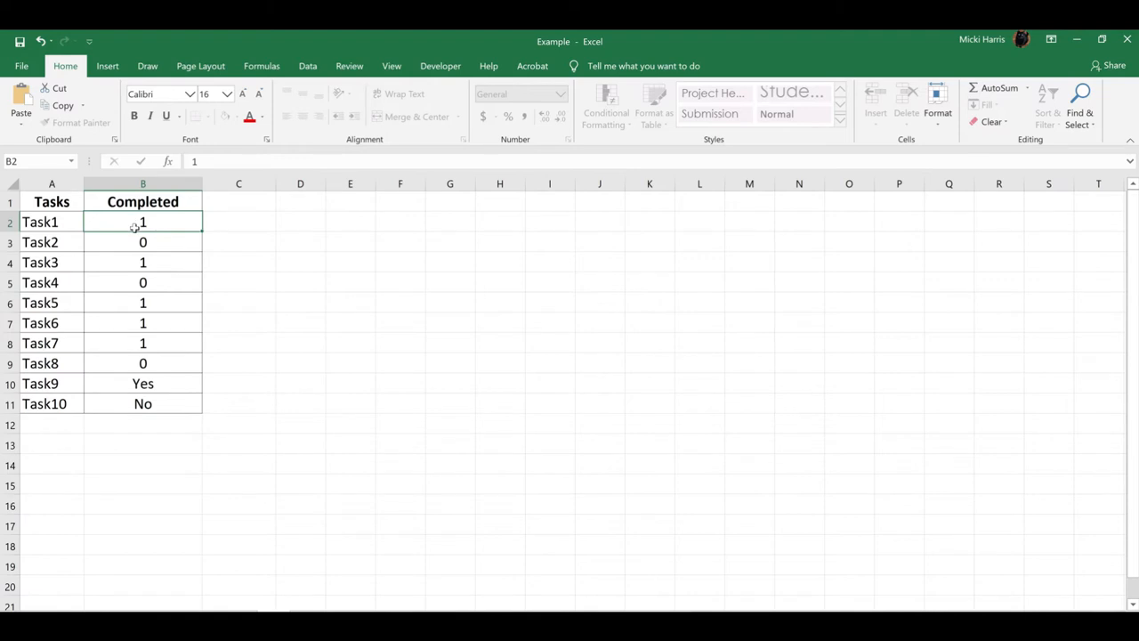
{"action": "left_click_drag", "start_coordinate": [143, 221], "coordinate": [142, 262]}
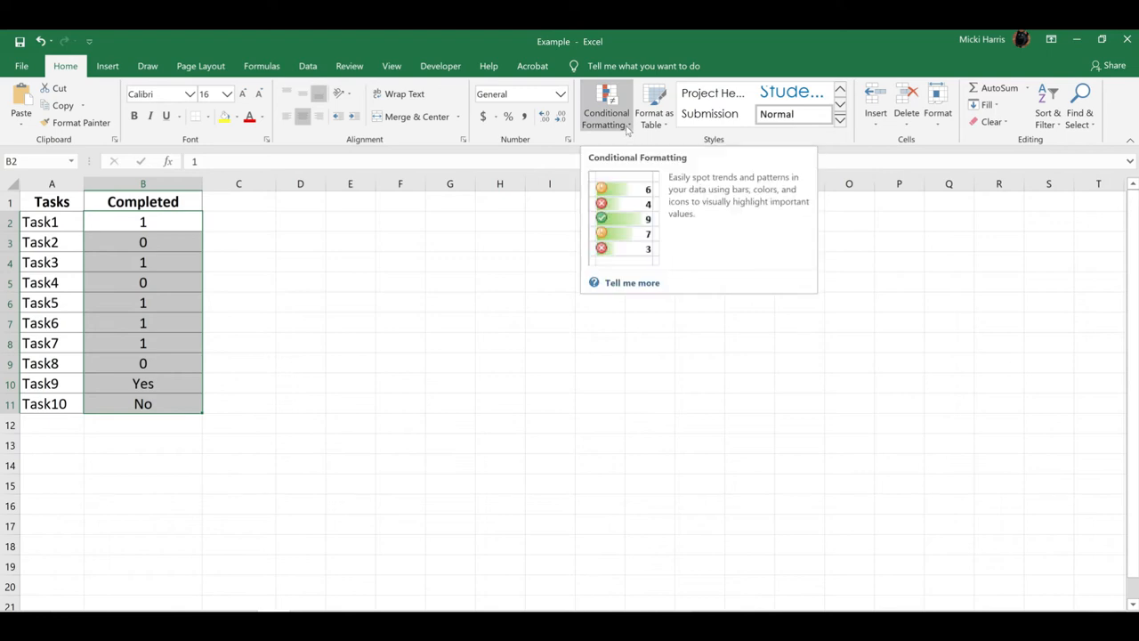
{"action": "left_click", "coordinate": [606, 105]}
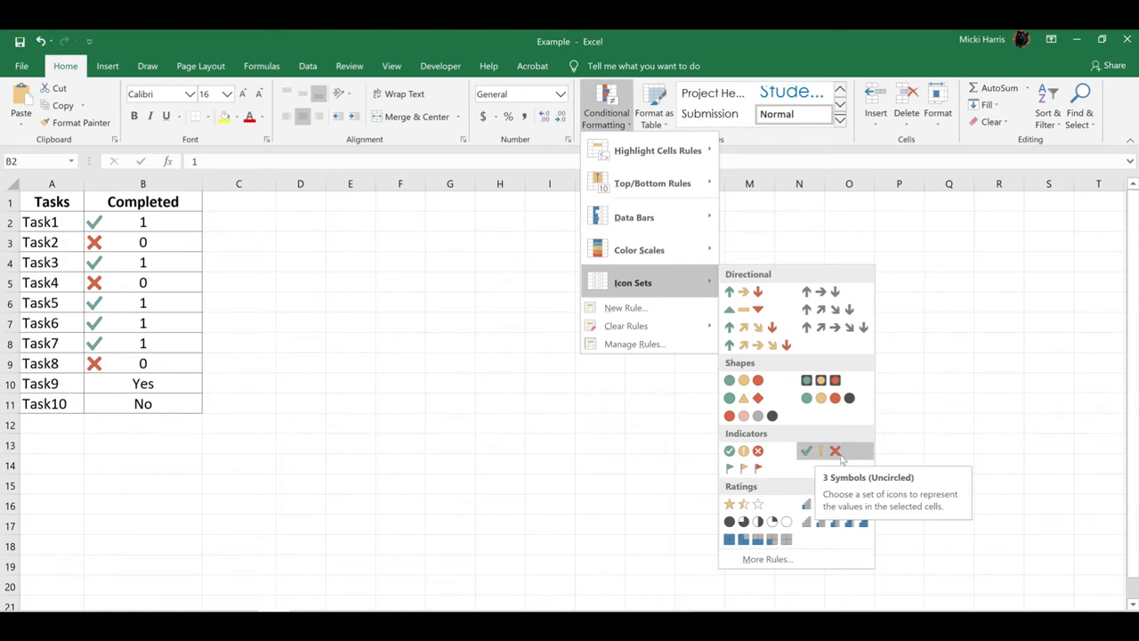
{"action": "left_click", "coordinate": [822, 450]}
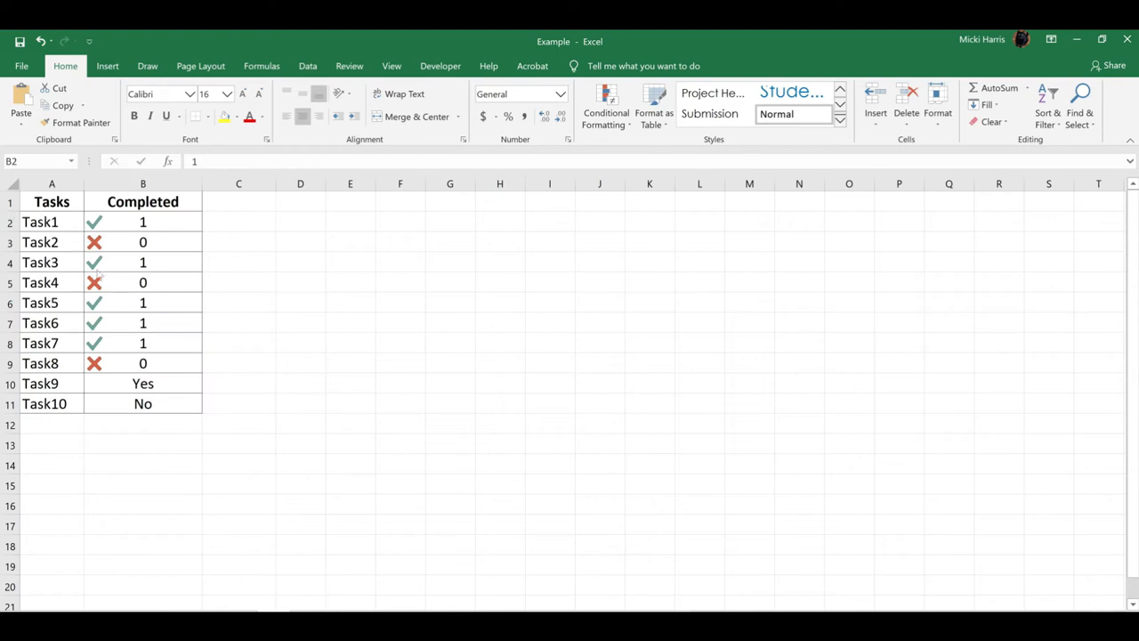
{"action": "mouse_move", "coordinate": [104, 303]}
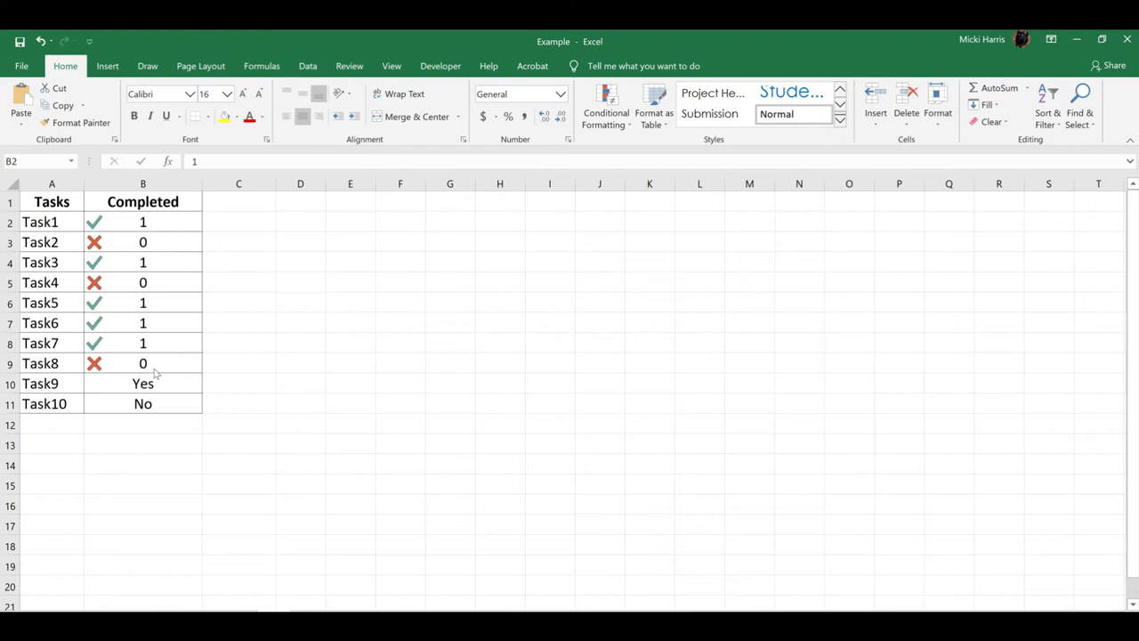
{"action": "mouse_move", "coordinate": [453, 212]}
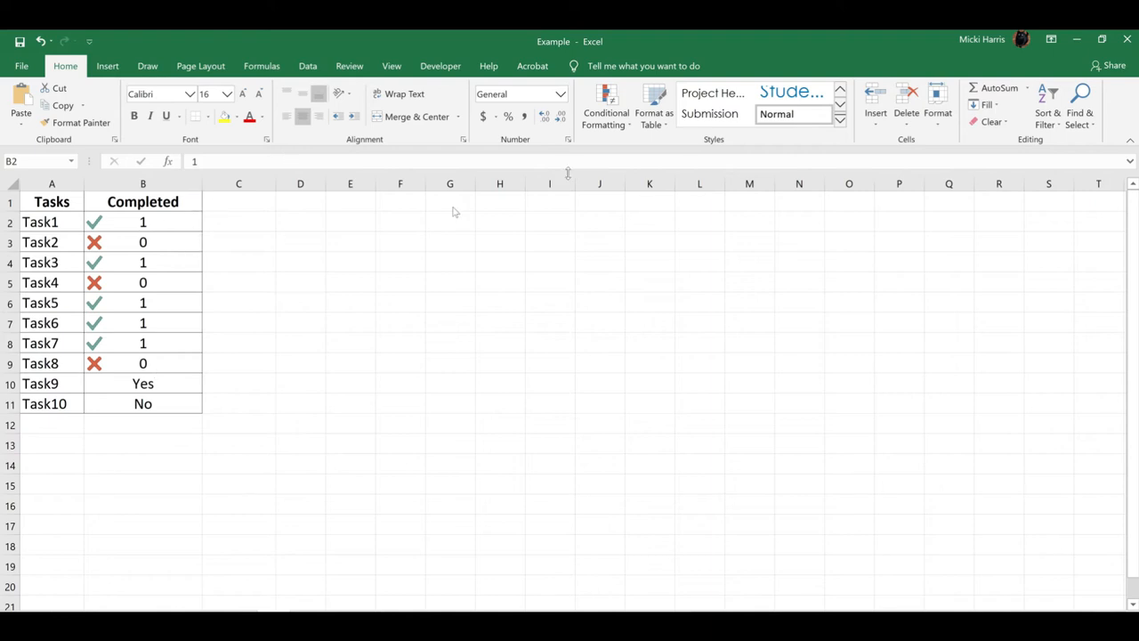
{"action": "mouse_move", "coordinate": [626, 125]}
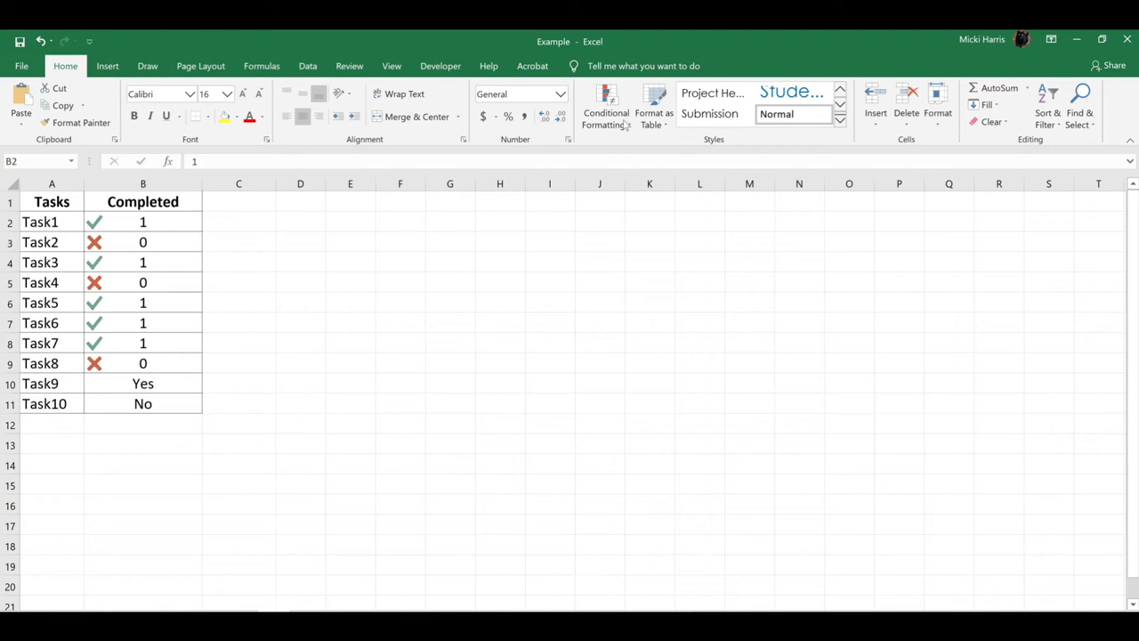
{"action": "mouse_move", "coordinate": [127, 252]}
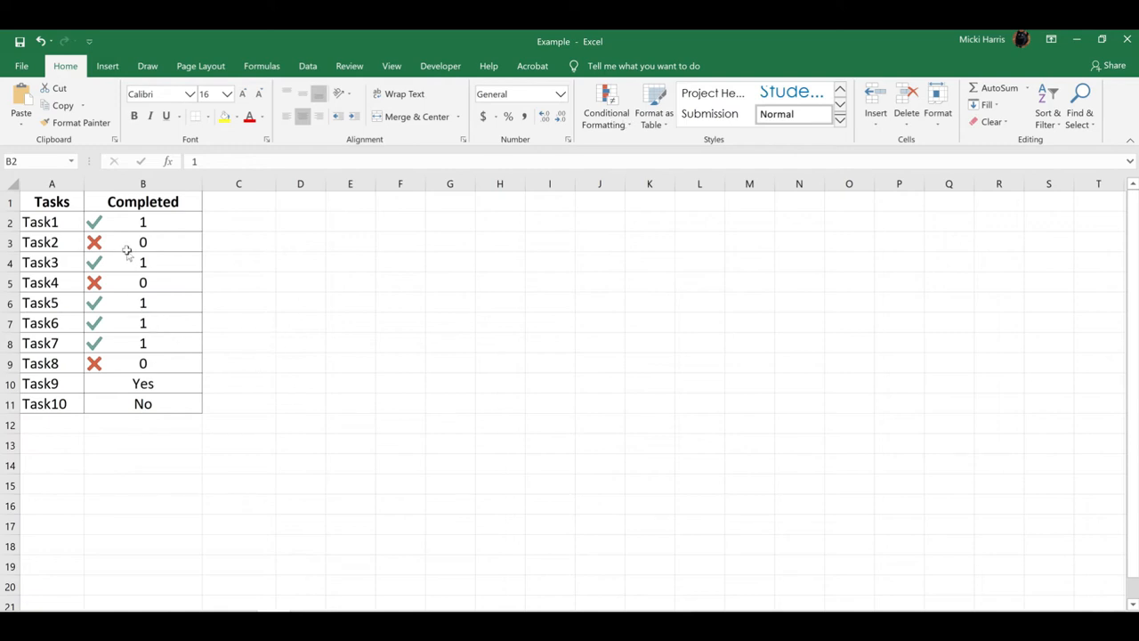
Edit the icon set rule to Show Icon Only, hiding the 1s and 0s.
{"action": "left_click", "coordinate": [142, 302]}
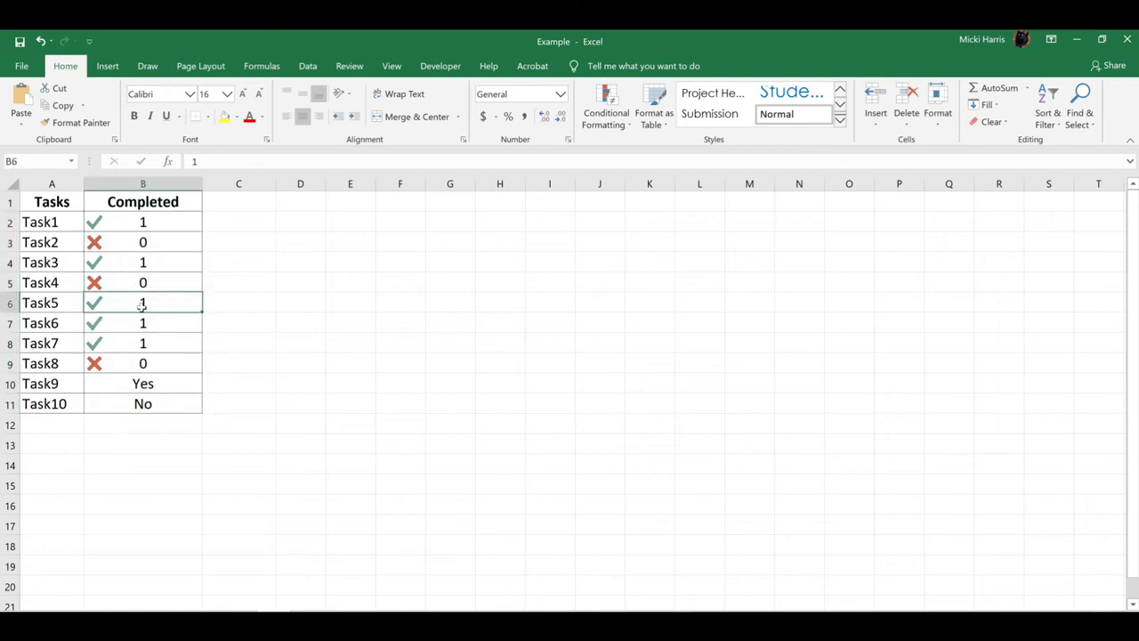
{"action": "left_click", "coordinate": [605, 102]}
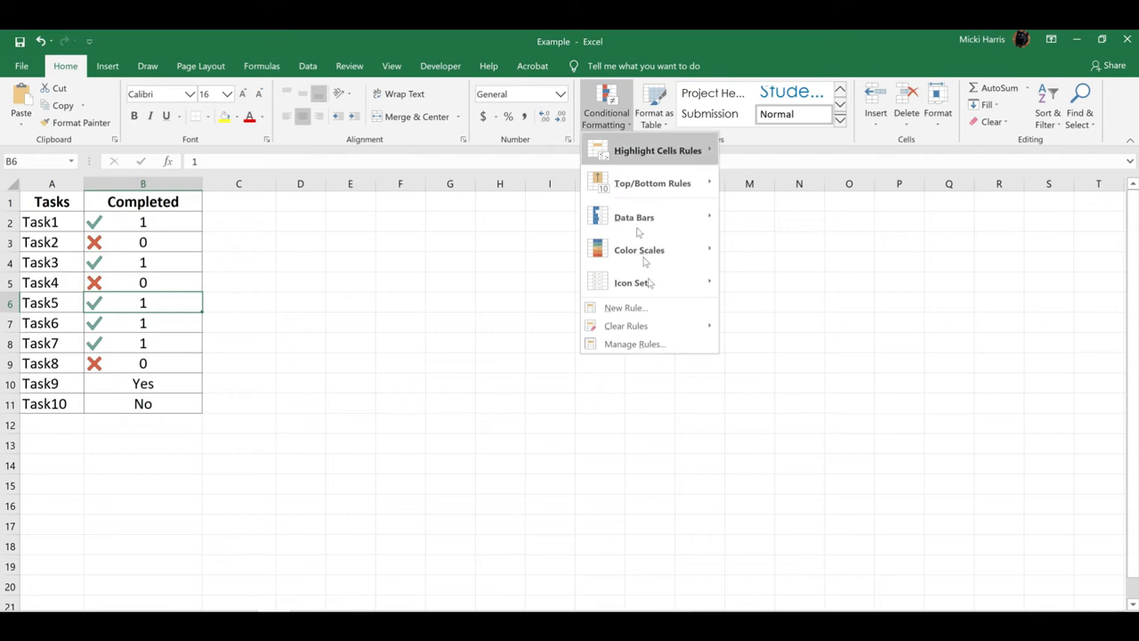
{"action": "mouse_move", "coordinate": [634, 343]}
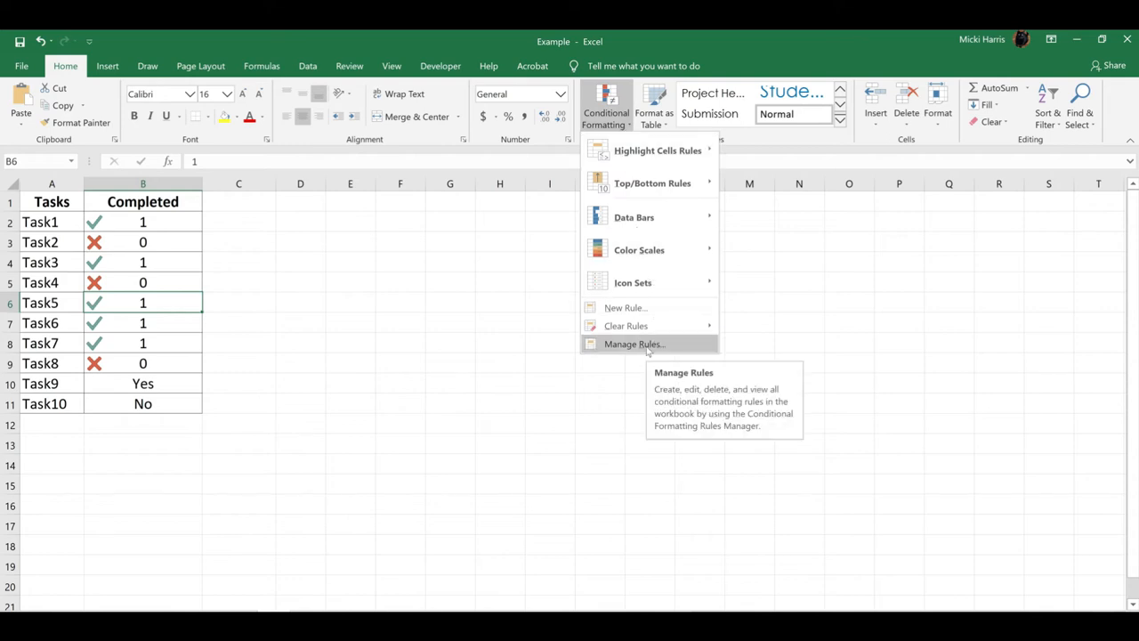
{"action": "left_click", "coordinate": [633, 344]}
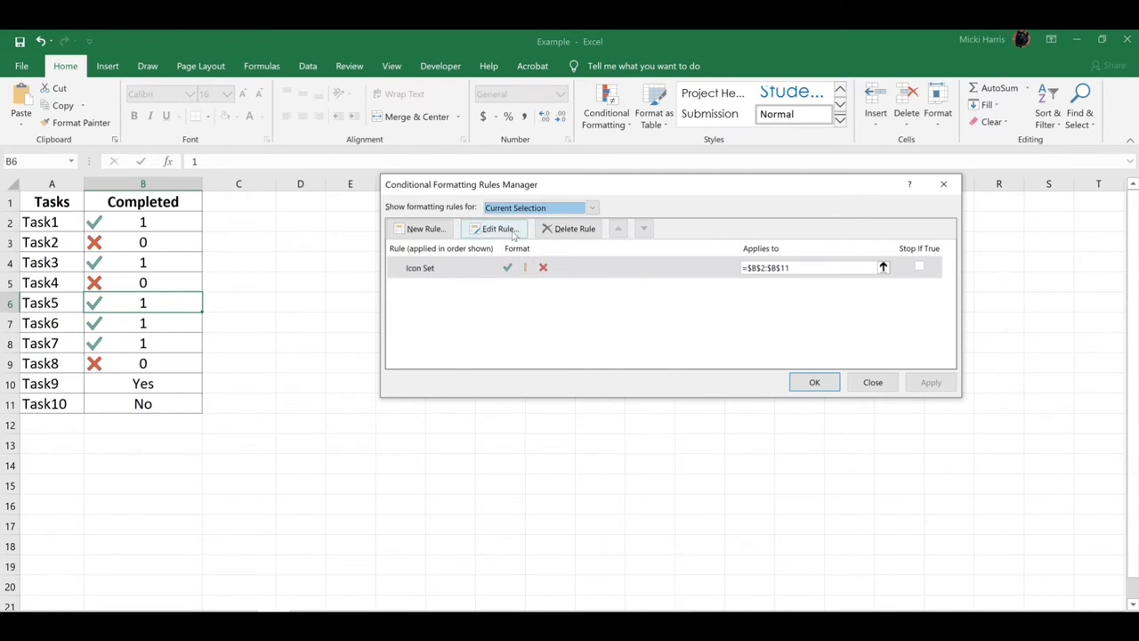
{"action": "left_click", "coordinate": [496, 228]}
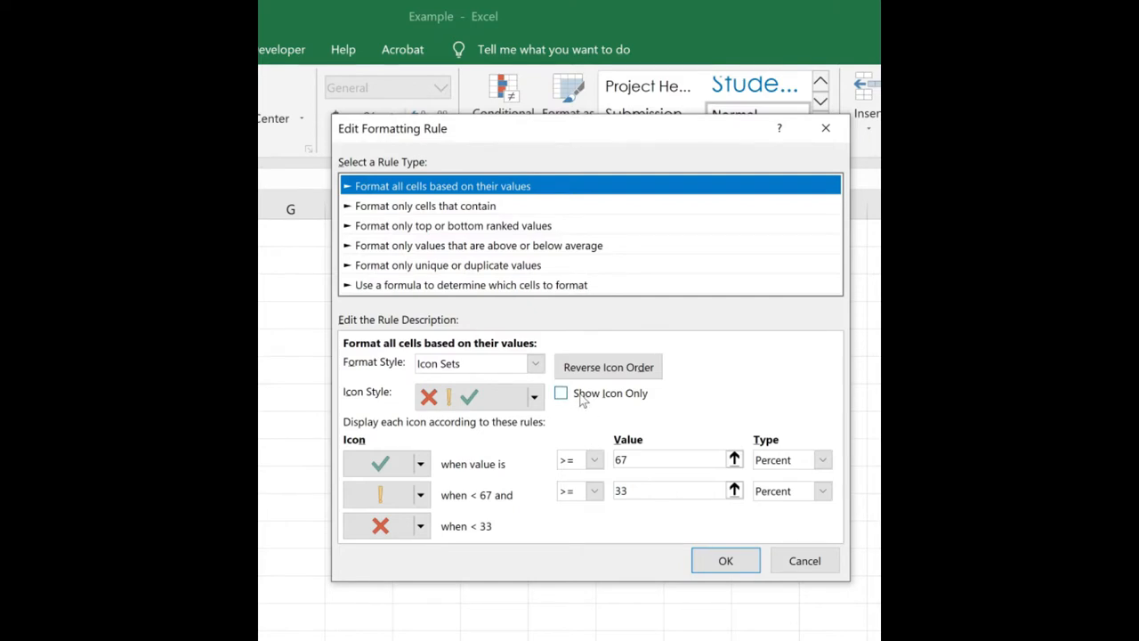
{"action": "mouse_move", "coordinate": [639, 405]}
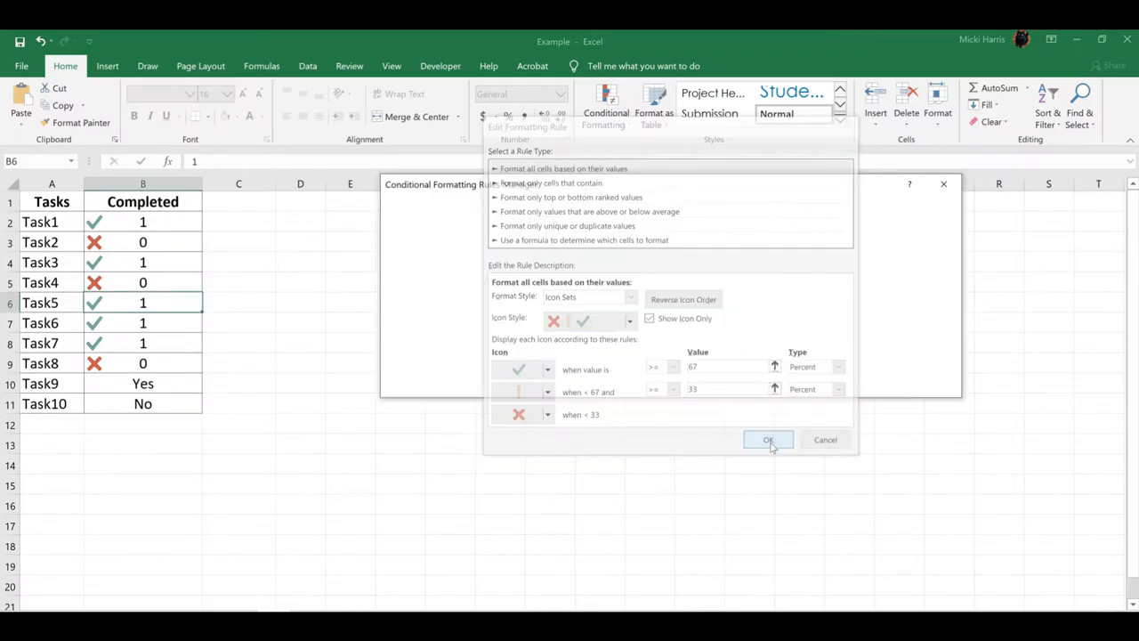
{"action": "left_click", "coordinate": [768, 440]}
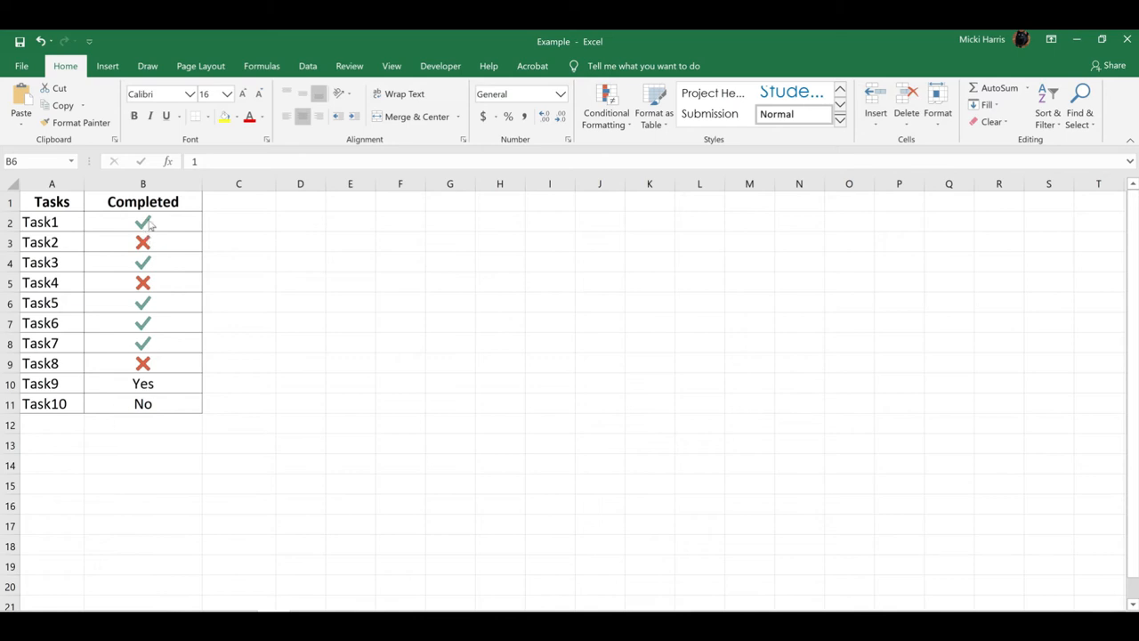
{"action": "mouse_move", "coordinate": [156, 252]}
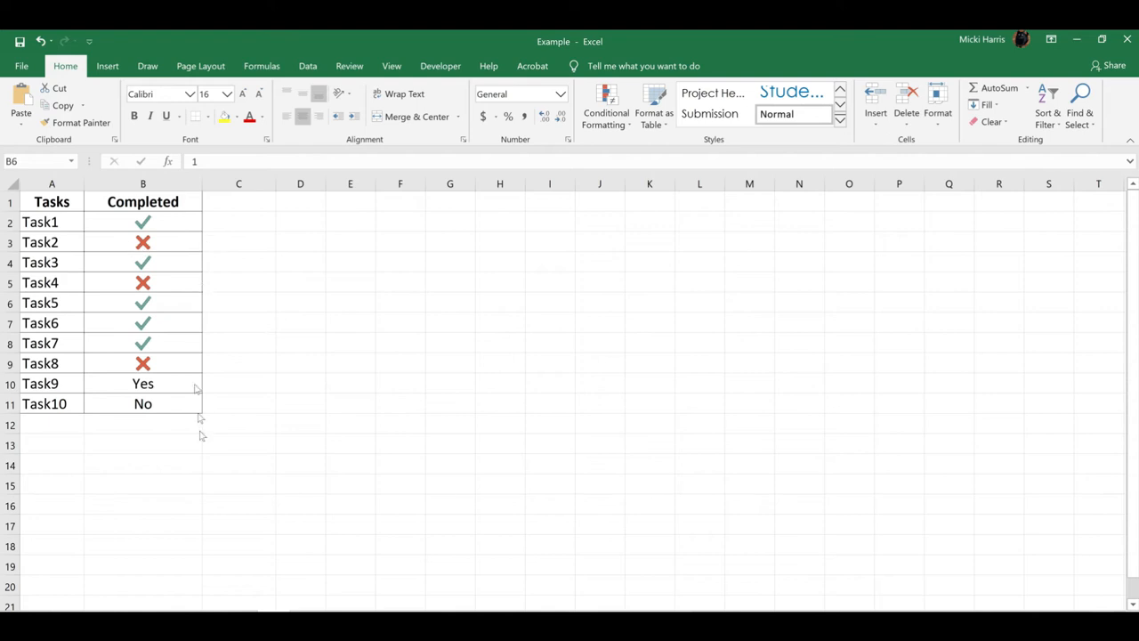
{"action": "mouse_move", "coordinate": [142, 389]}
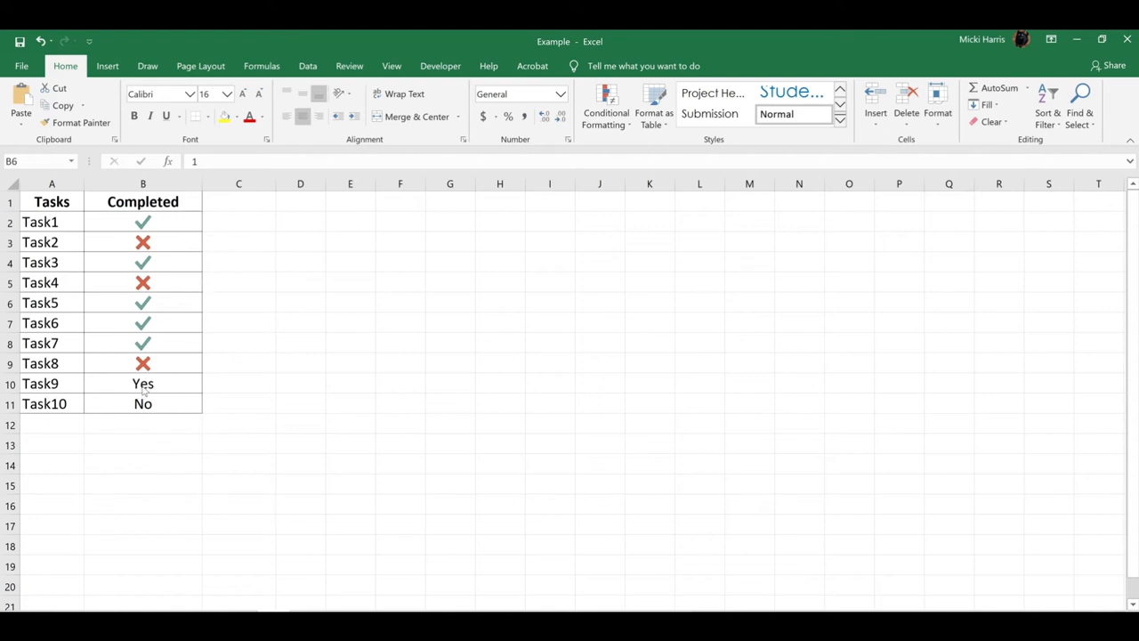
{"action": "mouse_move", "coordinate": [233, 416]}
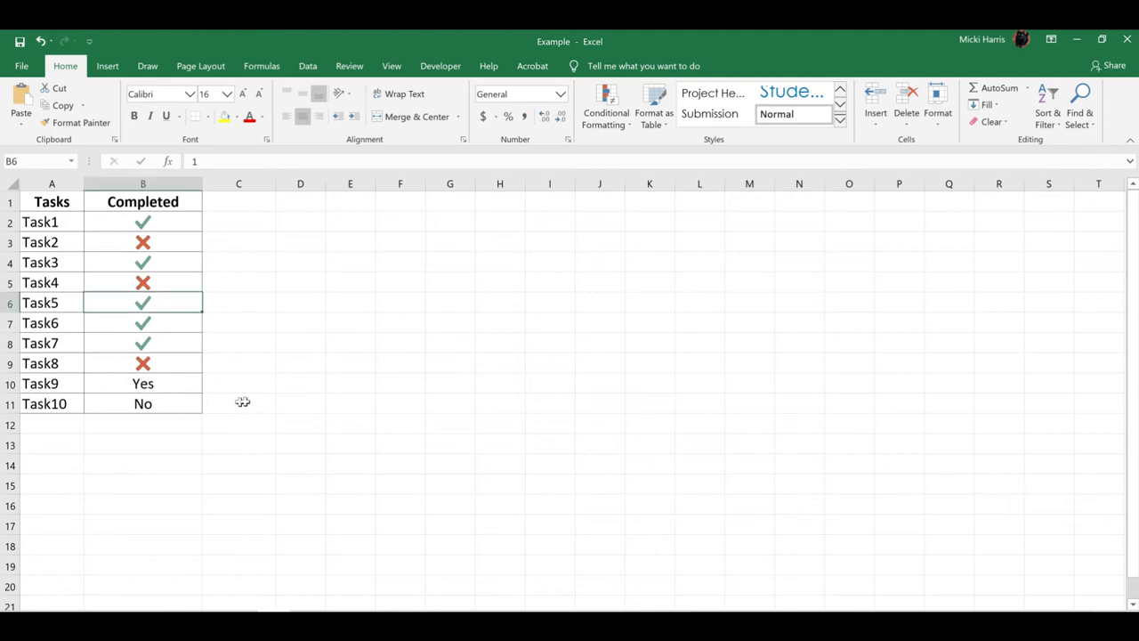
Replace Task9's Yes in B10 with 1.
{"action": "left_click", "coordinate": [143, 383]}
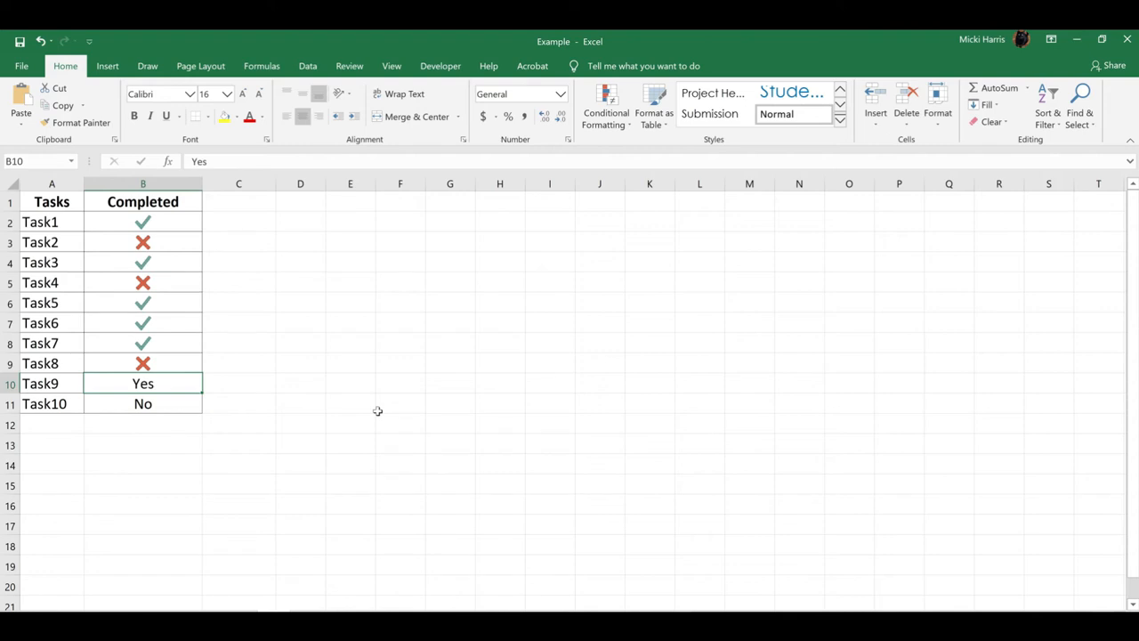
{"action": "type", "text": "1"}
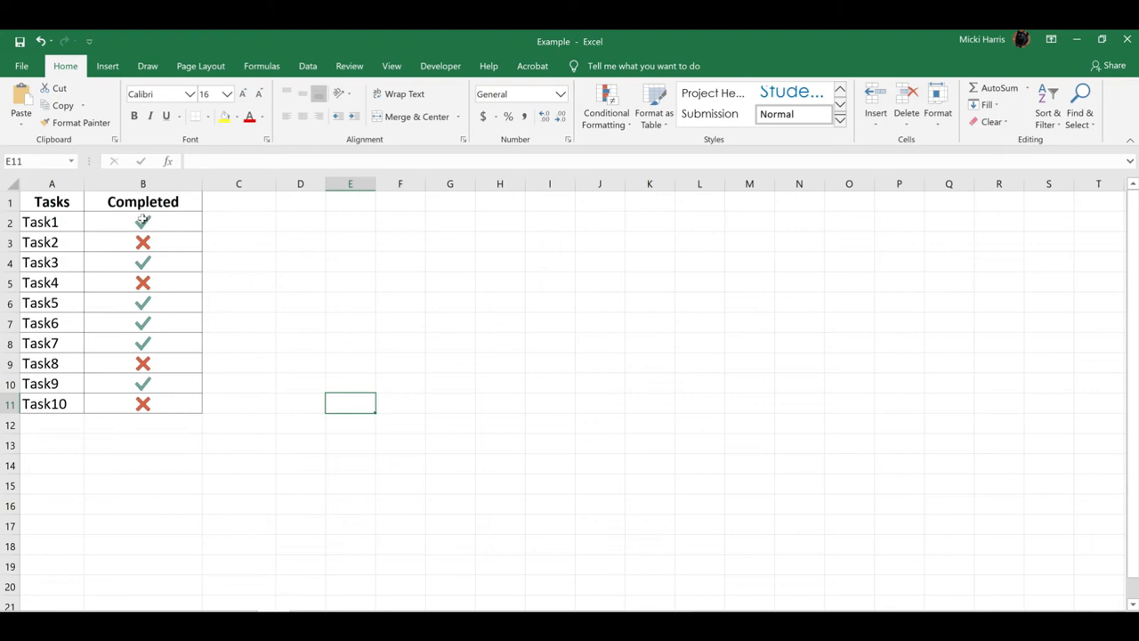
Change the icon set rule's lowest-value icon from red X to No Cell Icon.
{"action": "left_click", "coordinate": [142, 221]}
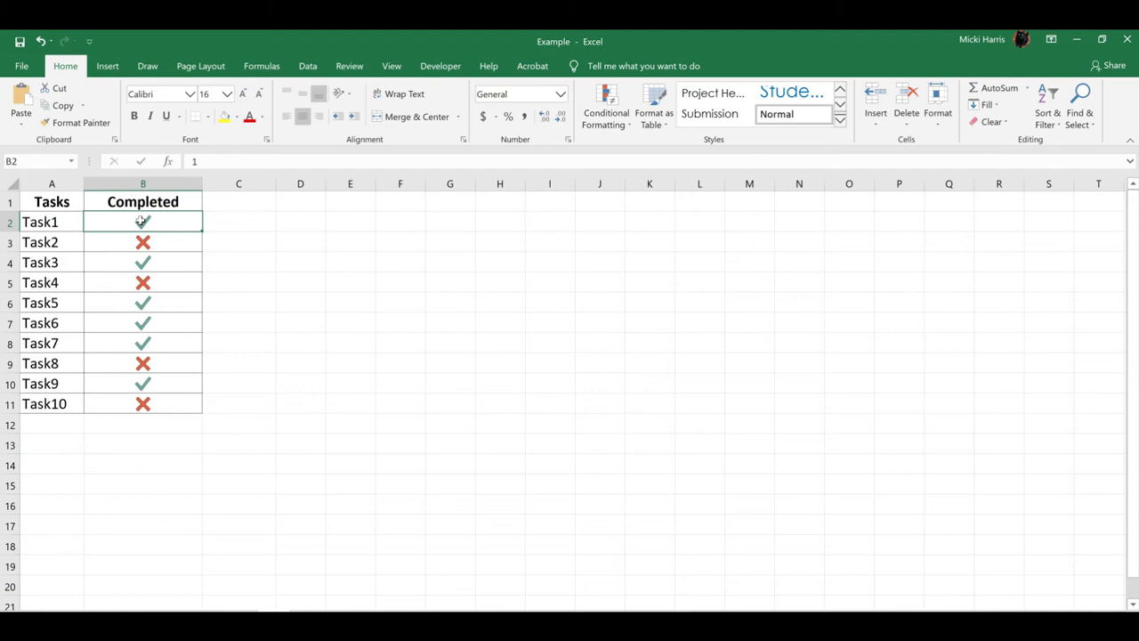
{"action": "left_click", "coordinate": [606, 102]}
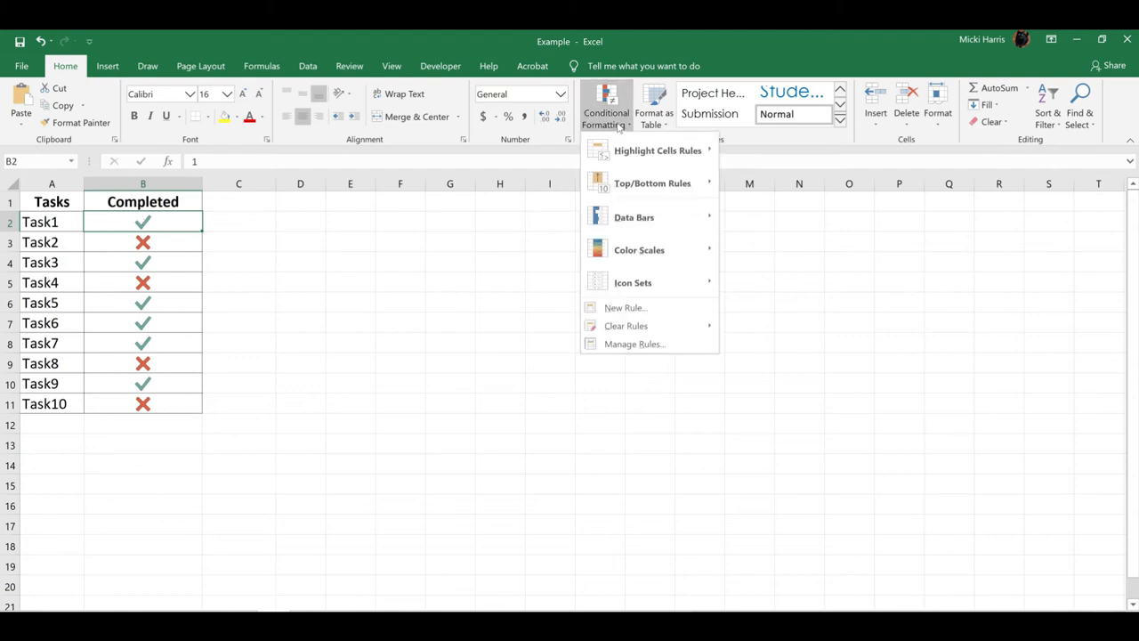
{"action": "mouse_move", "coordinate": [633, 343]}
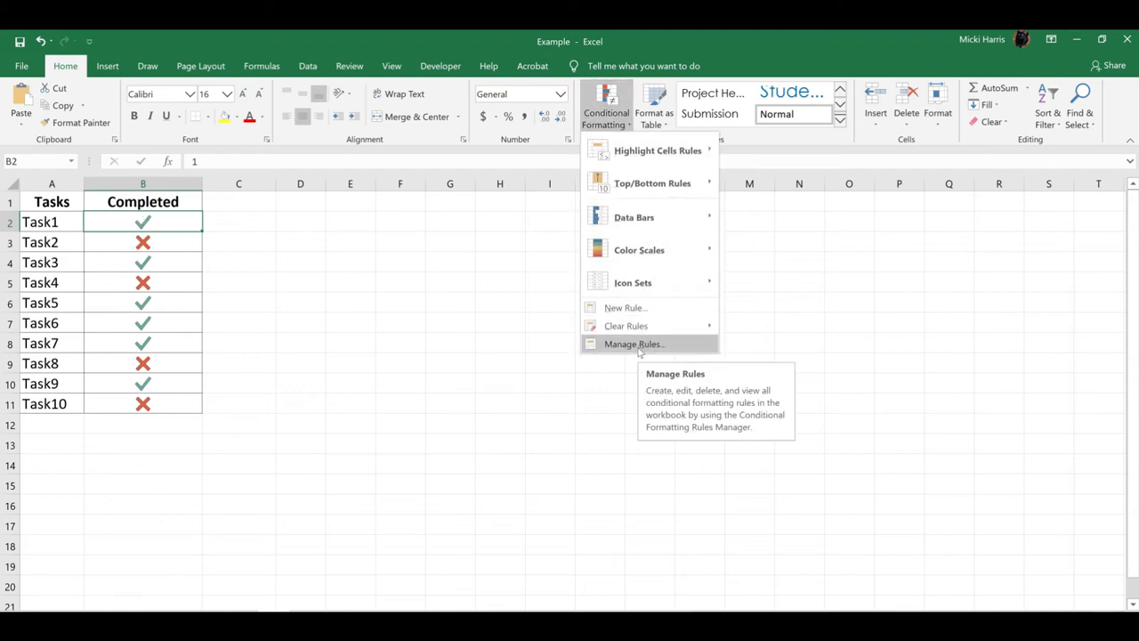
{"action": "left_click", "coordinate": [634, 344]}
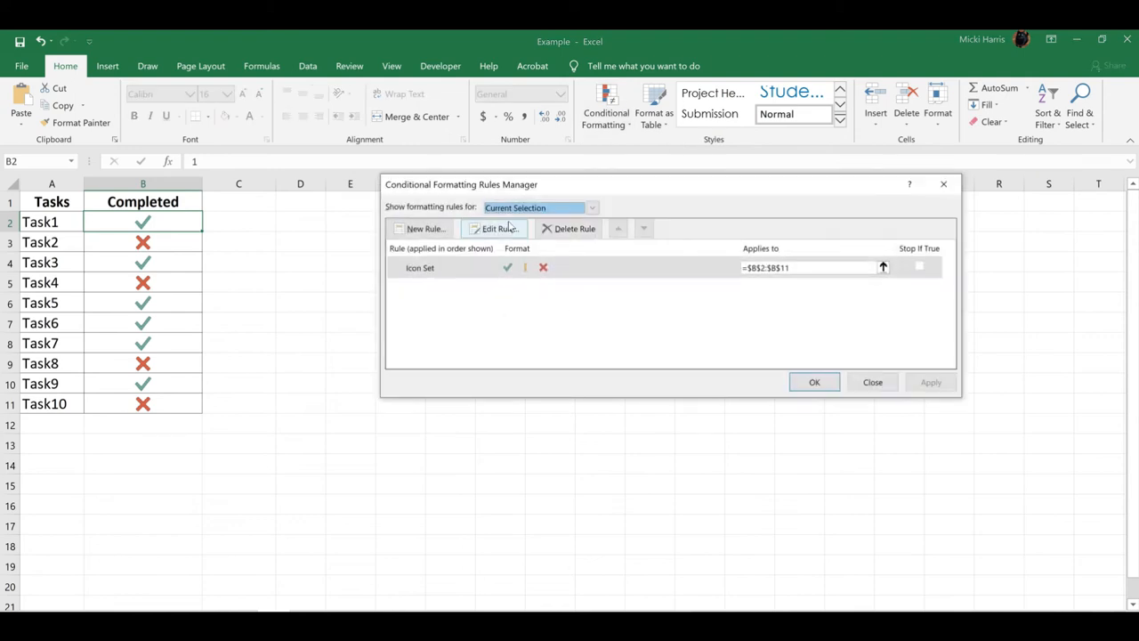
{"action": "left_click", "coordinate": [495, 229]}
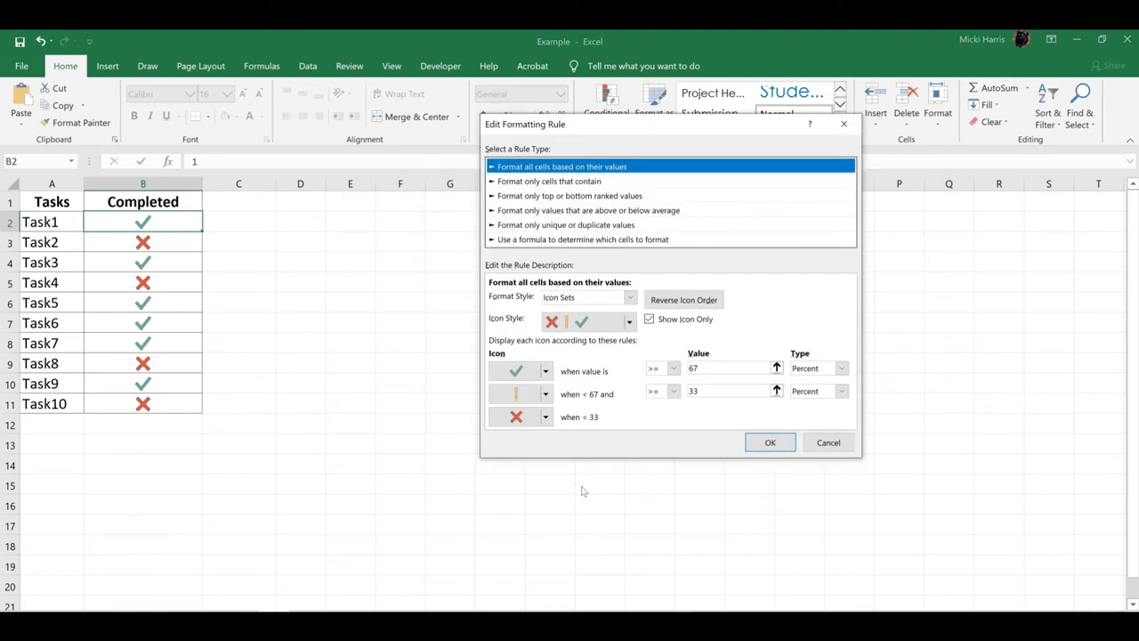
{"action": "left_click", "coordinate": [519, 417]}
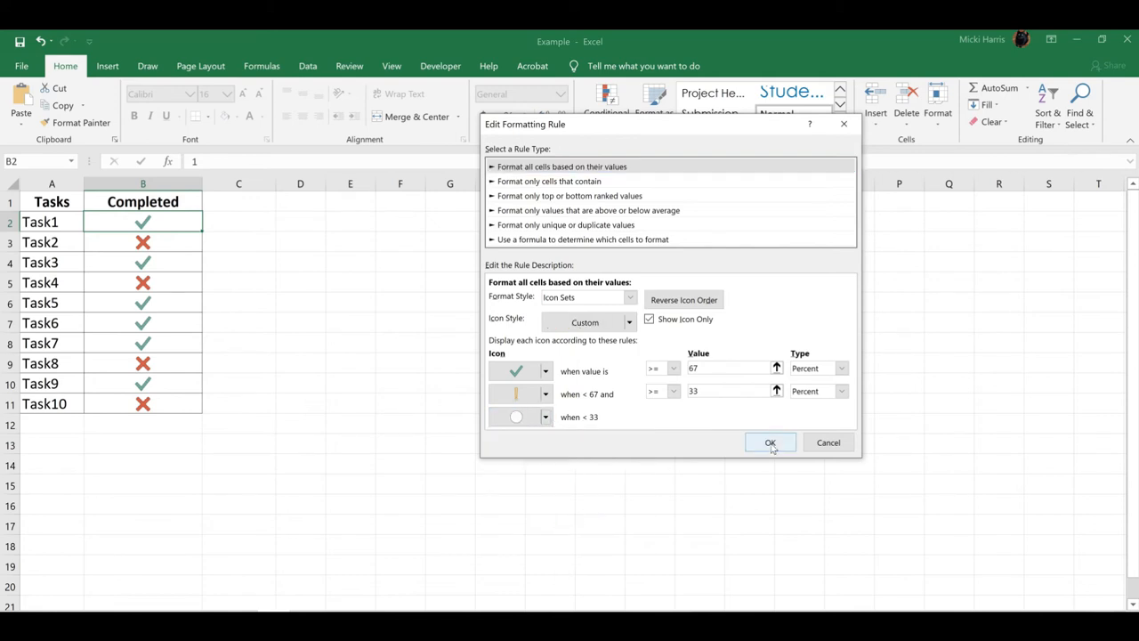
{"action": "left_click", "coordinate": [769, 442]}
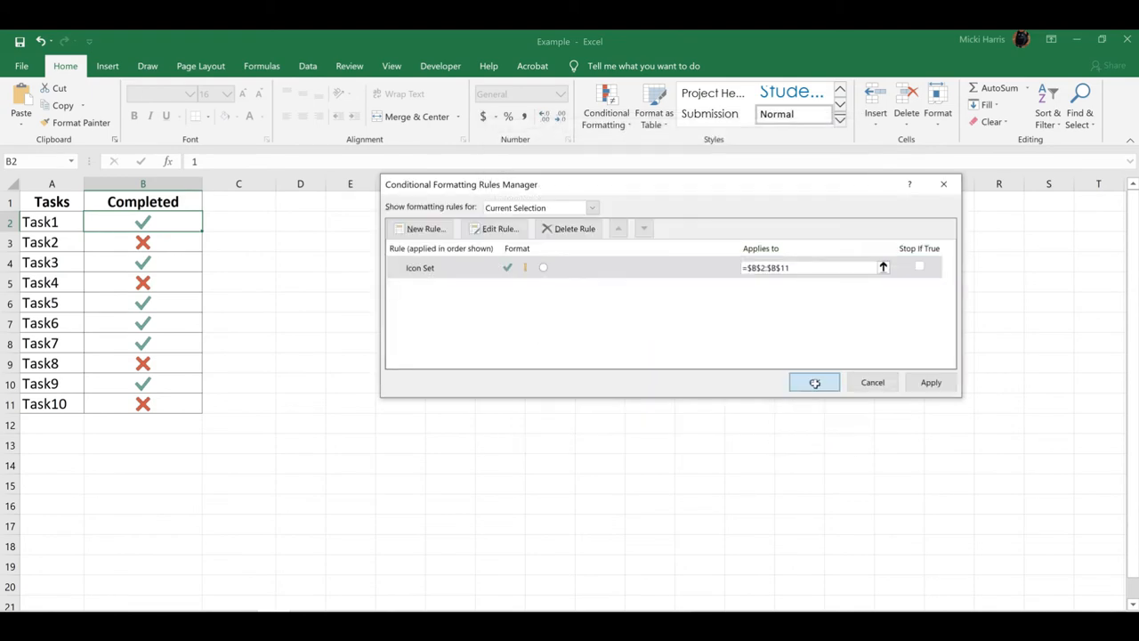
{"action": "left_click", "coordinate": [813, 381]}
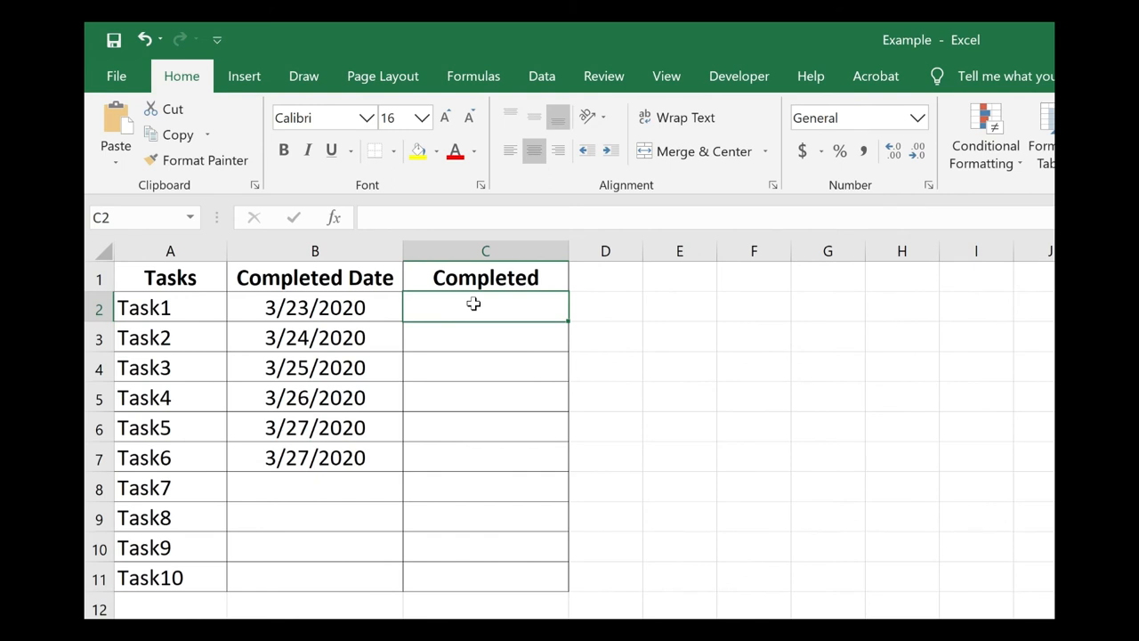
Enter =COUNTBLANK(B2) in C2 for Task1, then select C2:C11.
{"action": "type", "text": "=count"}
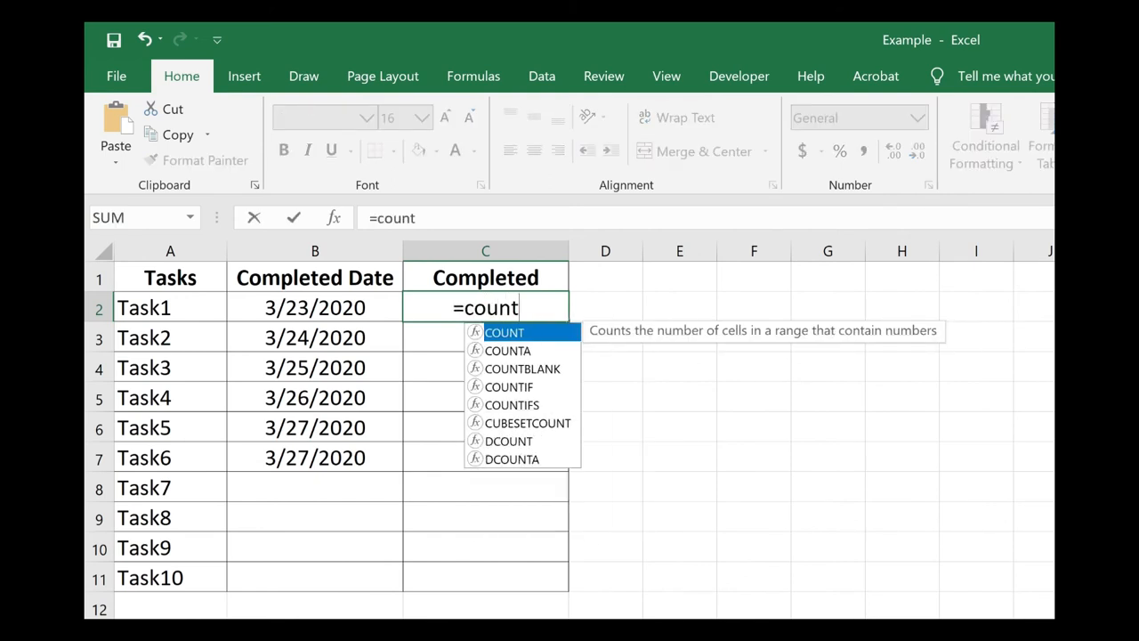
{"action": "type", "text": "blank"}
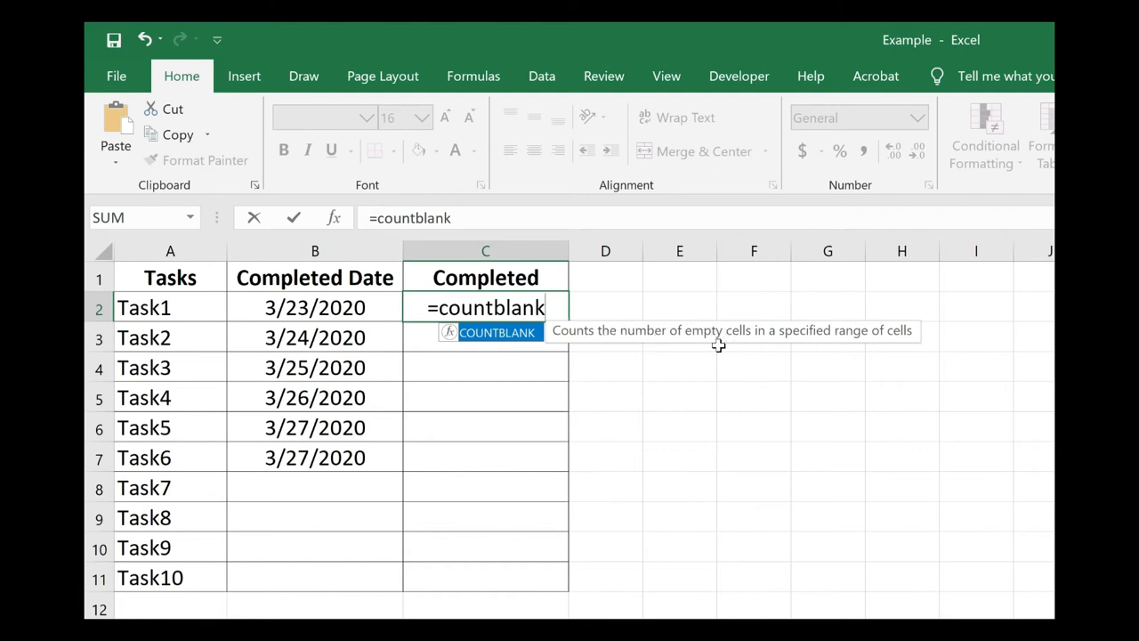
{"action": "mouse_move", "coordinate": [864, 337]}
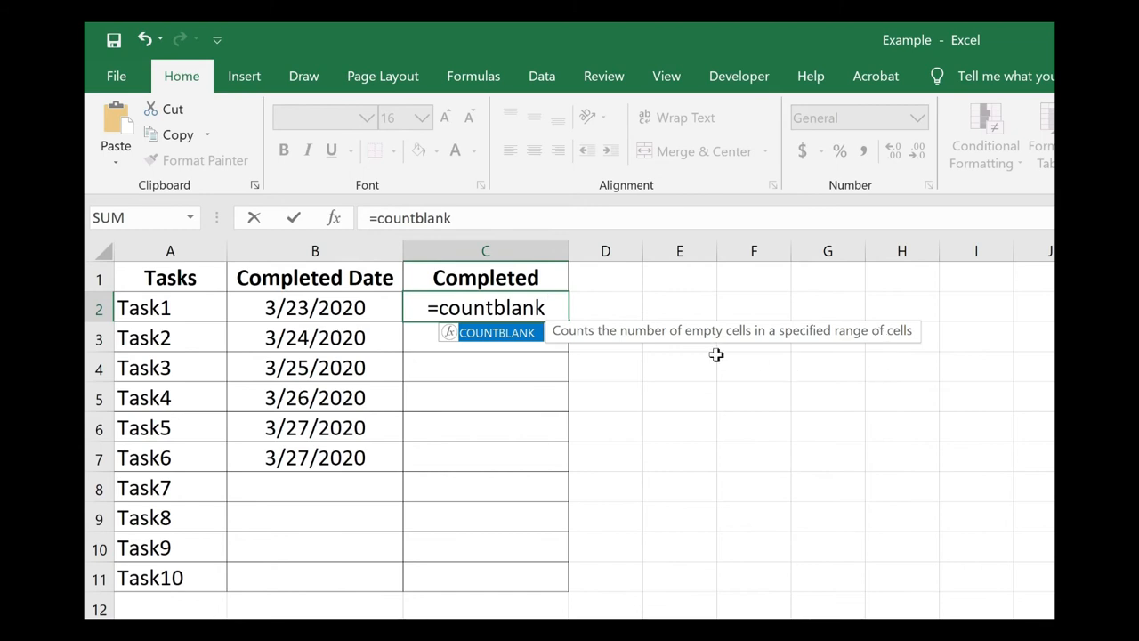
{"action": "mouse_move", "coordinate": [492, 344]}
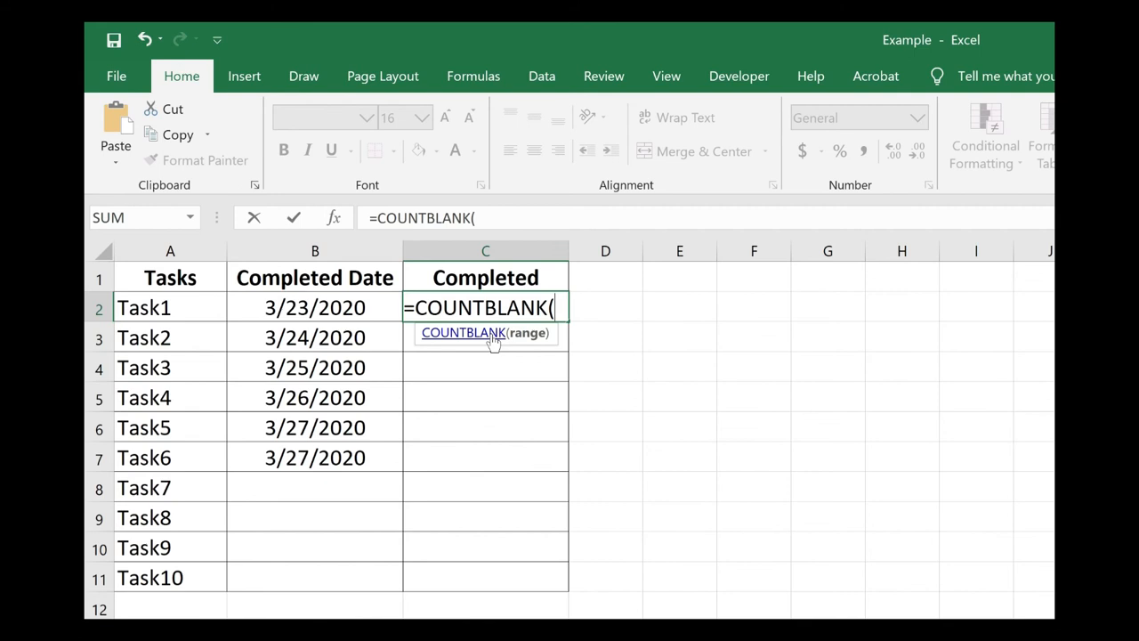
{"action": "left_click", "coordinate": [314, 307]}
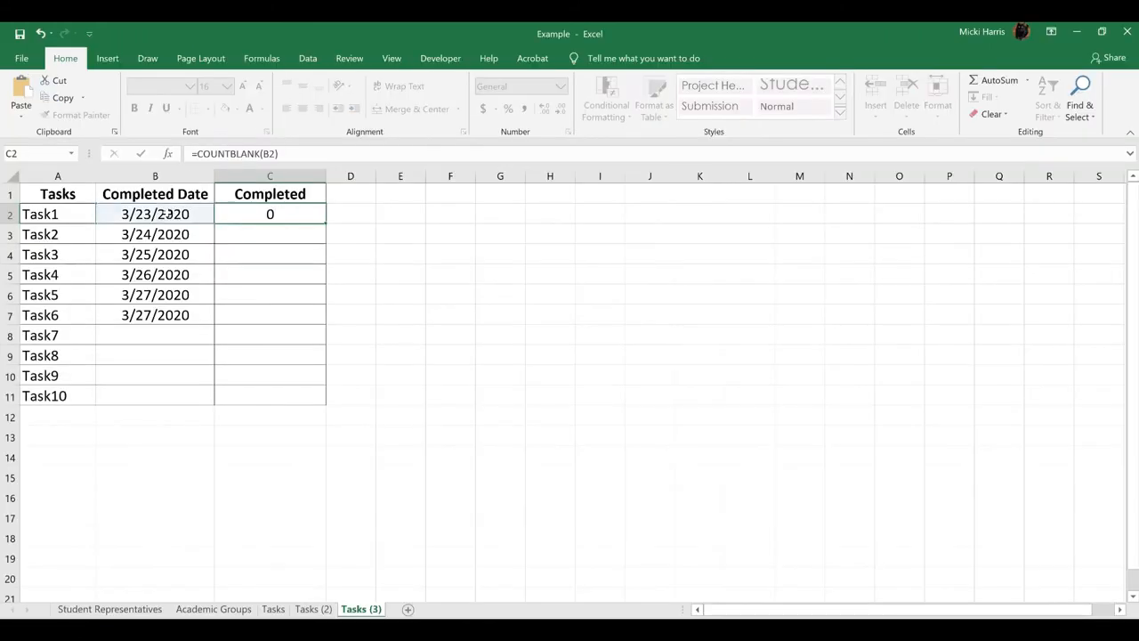
{"action": "left_click", "coordinate": [269, 234]}
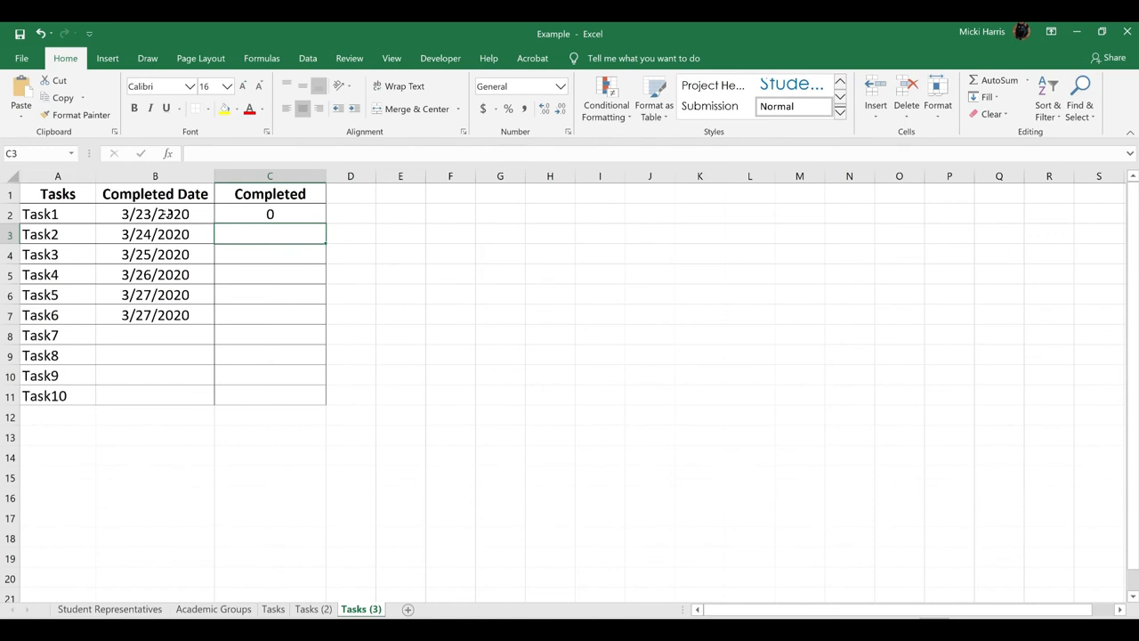
{"action": "left_click", "coordinate": [269, 213]}
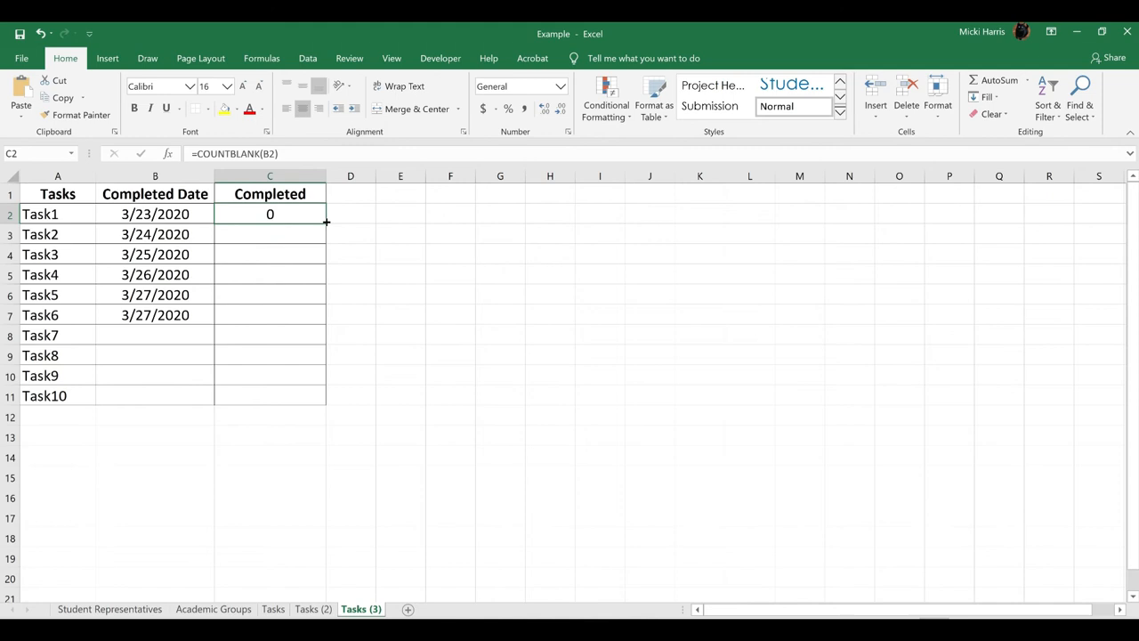
{"action": "left_click_drag", "start_coordinate": [270, 213], "coordinate": [269, 396]}
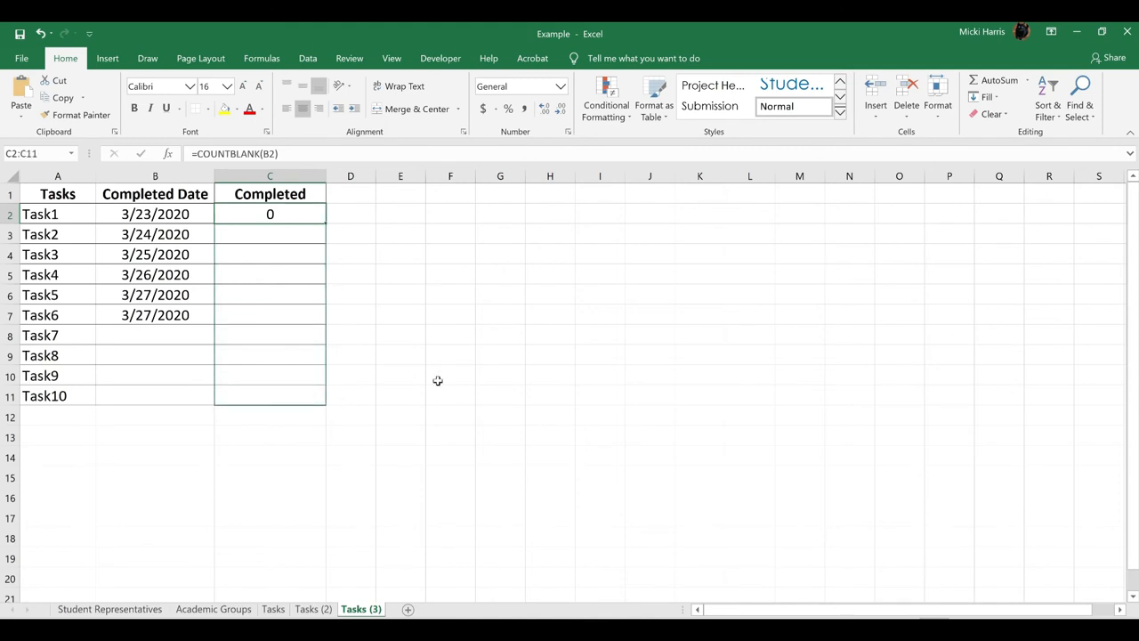
Fill the COUNTBLANK formula from C2 down to C11.
{"action": "left_click_drag", "start_coordinate": [270, 214], "coordinate": [269, 395]}
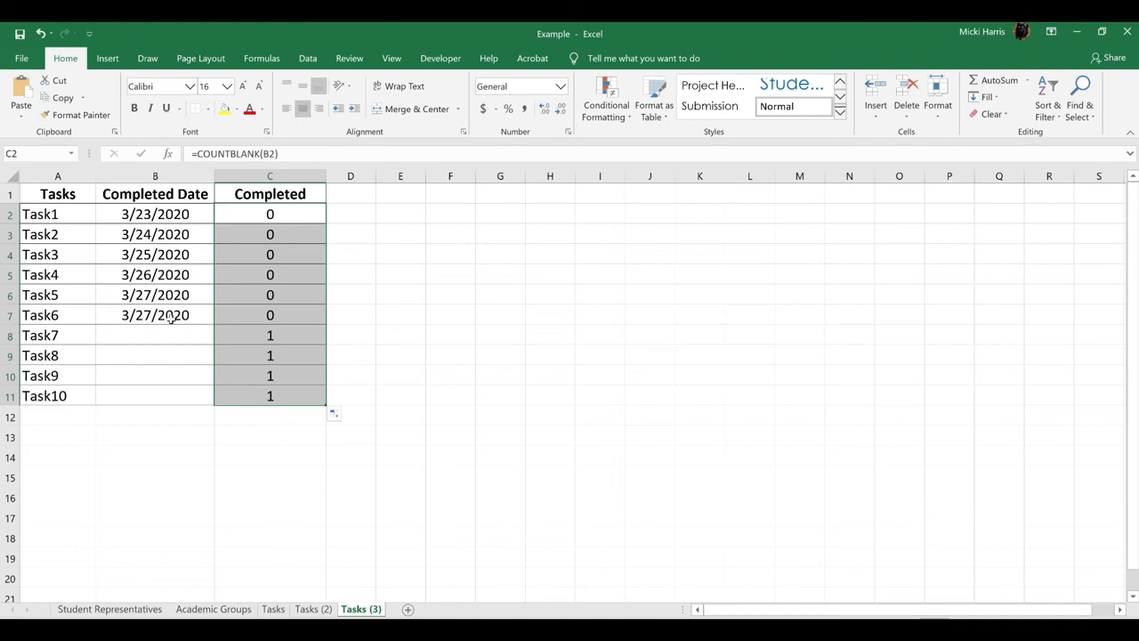
{"action": "mouse_move", "coordinate": [167, 345]}
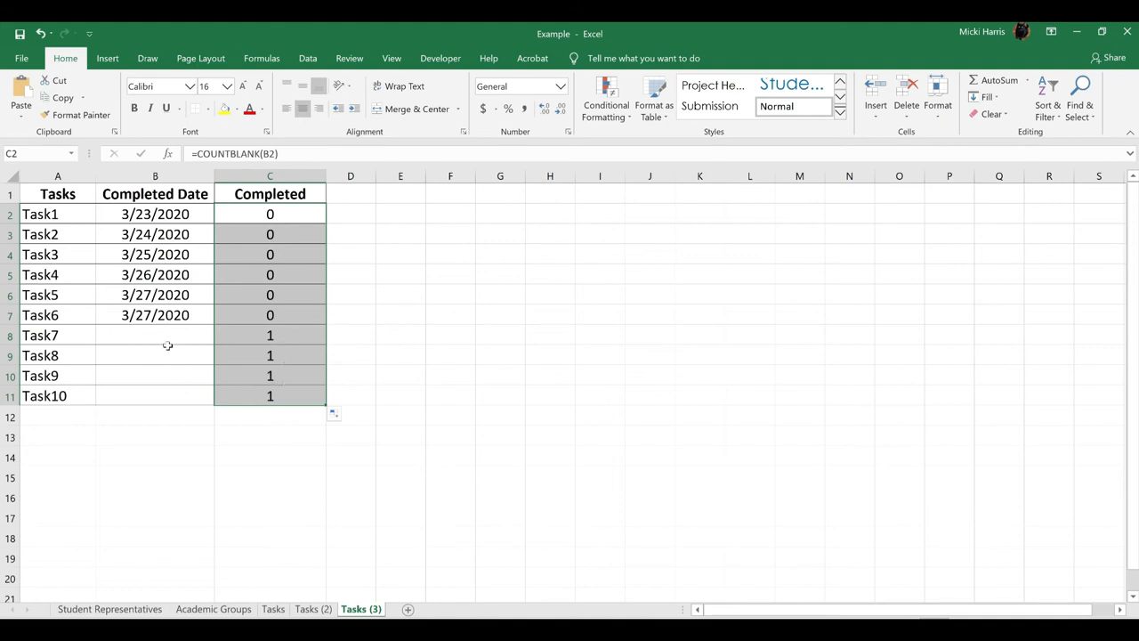
{"action": "mouse_move", "coordinate": [495, 287]}
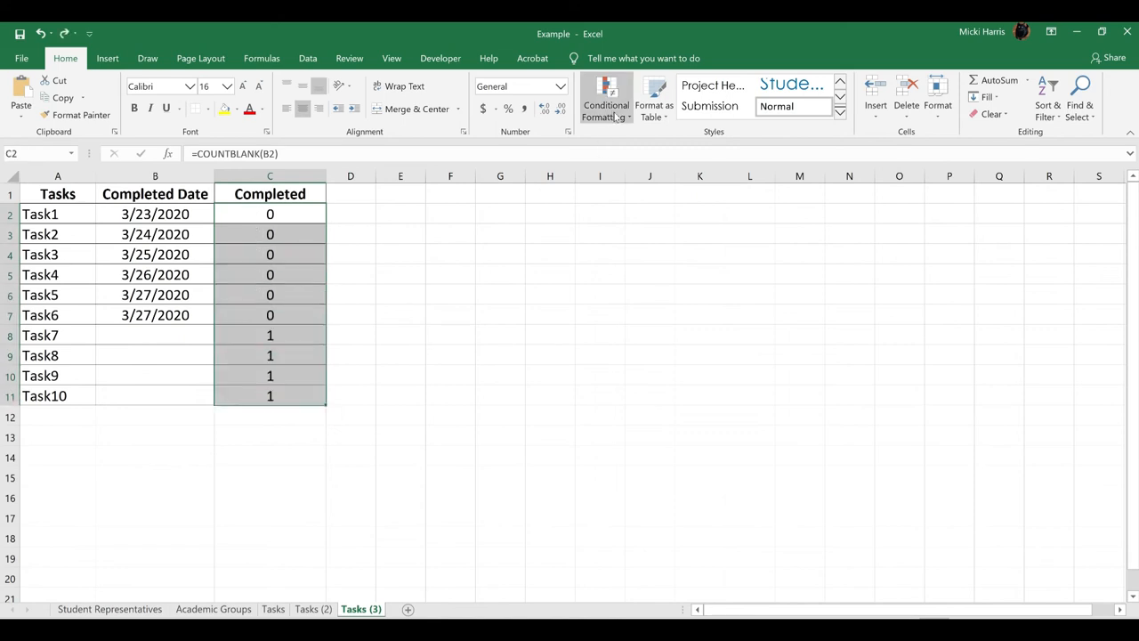
Start a new icon set rule via Icon Sets > More Rules.
{"action": "left_click", "coordinate": [605, 97]}
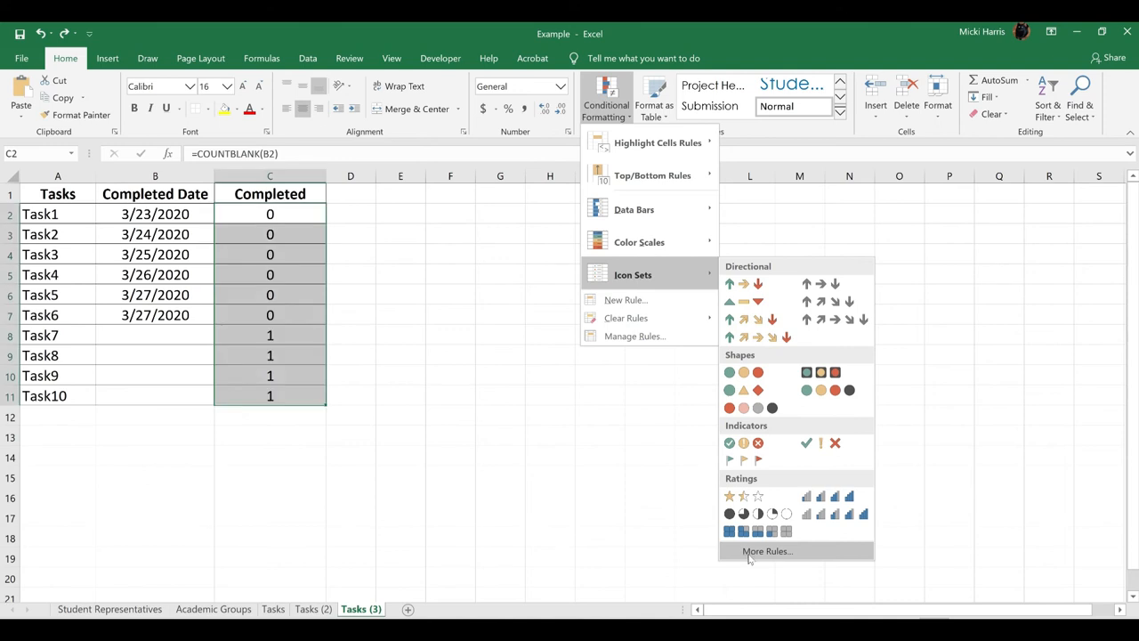
{"action": "mouse_move", "coordinate": [766, 550]}
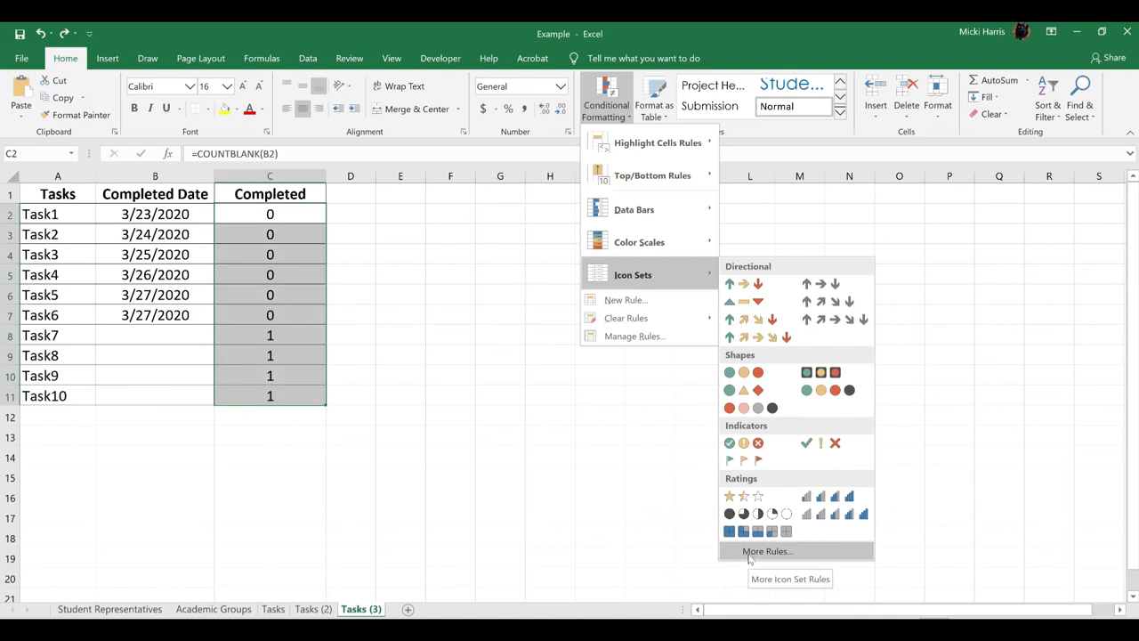
{"action": "left_click", "coordinate": [748, 559]}
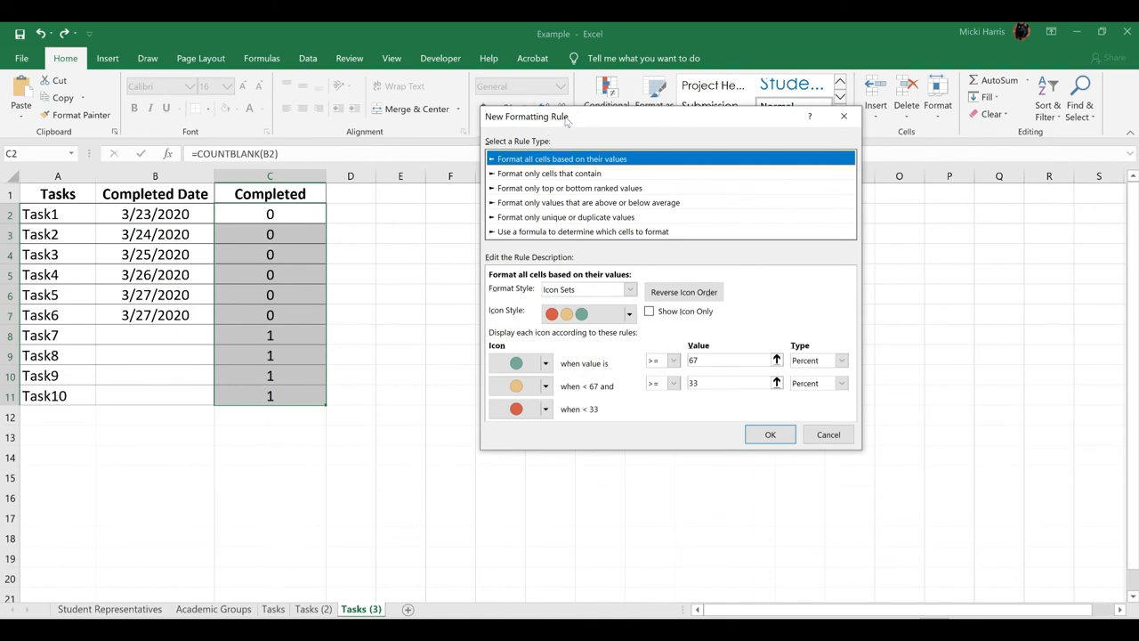
{"action": "mouse_move", "coordinate": [522, 344]}
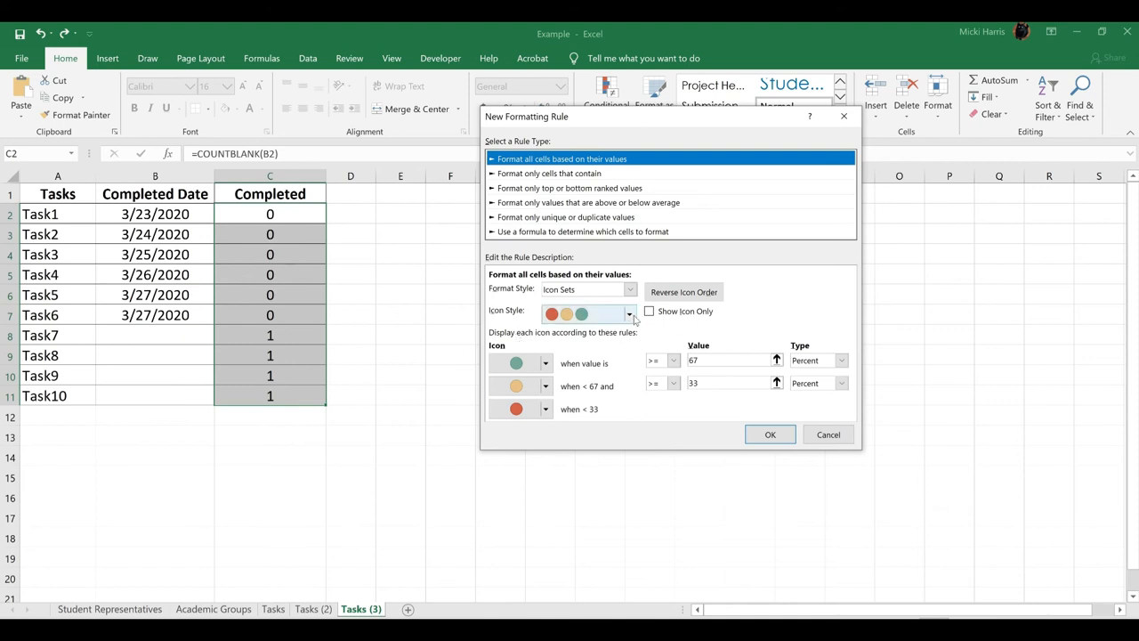
Set the rule to the 3 Symbols style with Show Icon Only and apply it.
{"action": "left_click", "coordinate": [630, 313]}
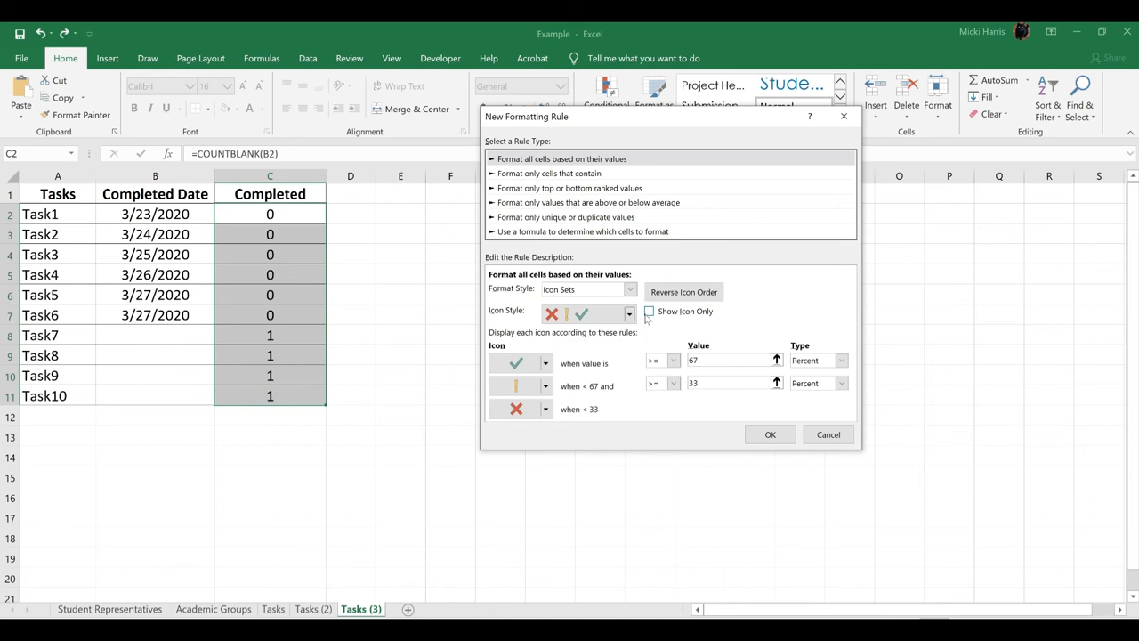
{"action": "left_click", "coordinate": [648, 311]}
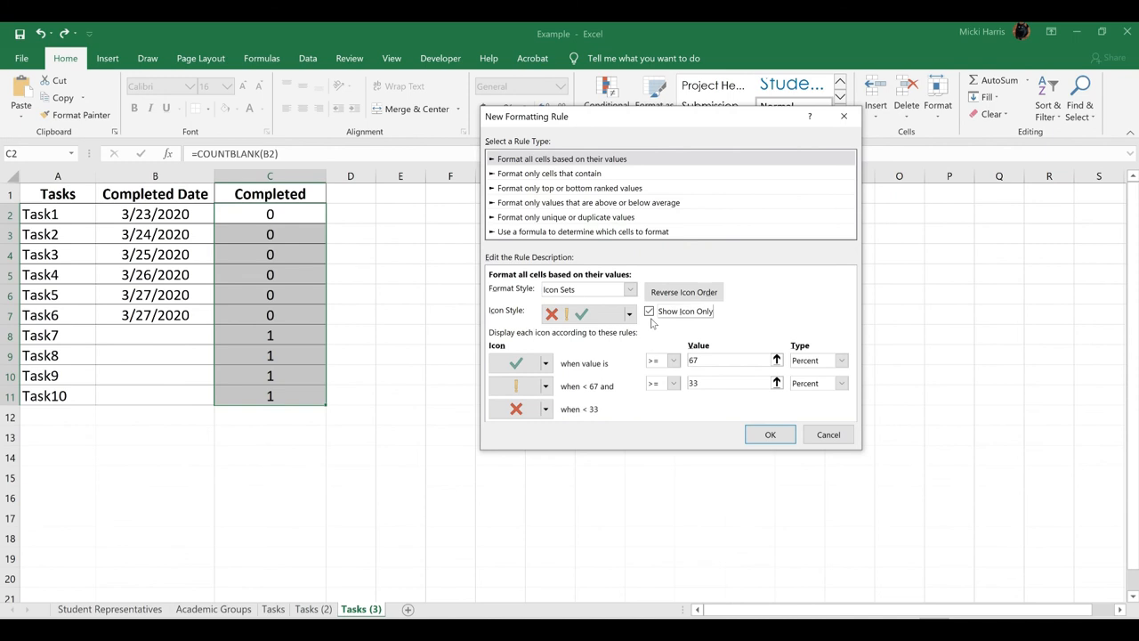
{"action": "left_click", "coordinate": [770, 434]}
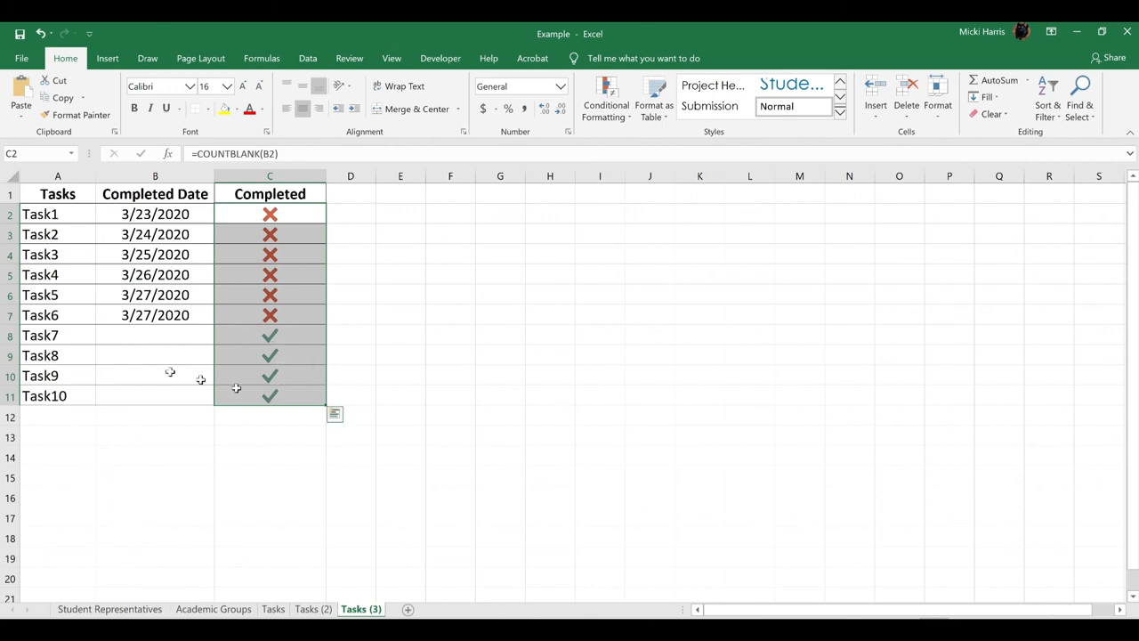
{"action": "mouse_move", "coordinate": [294, 487]}
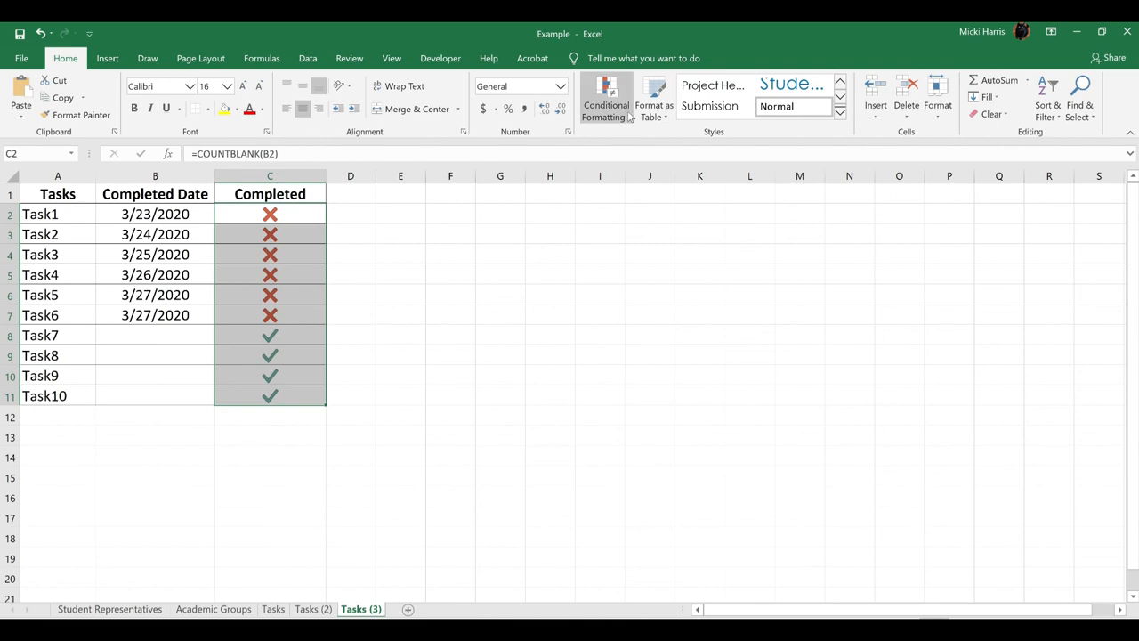
Open Conditional Formatting > Manage Rules.
{"action": "left_click", "coordinate": [606, 100]}
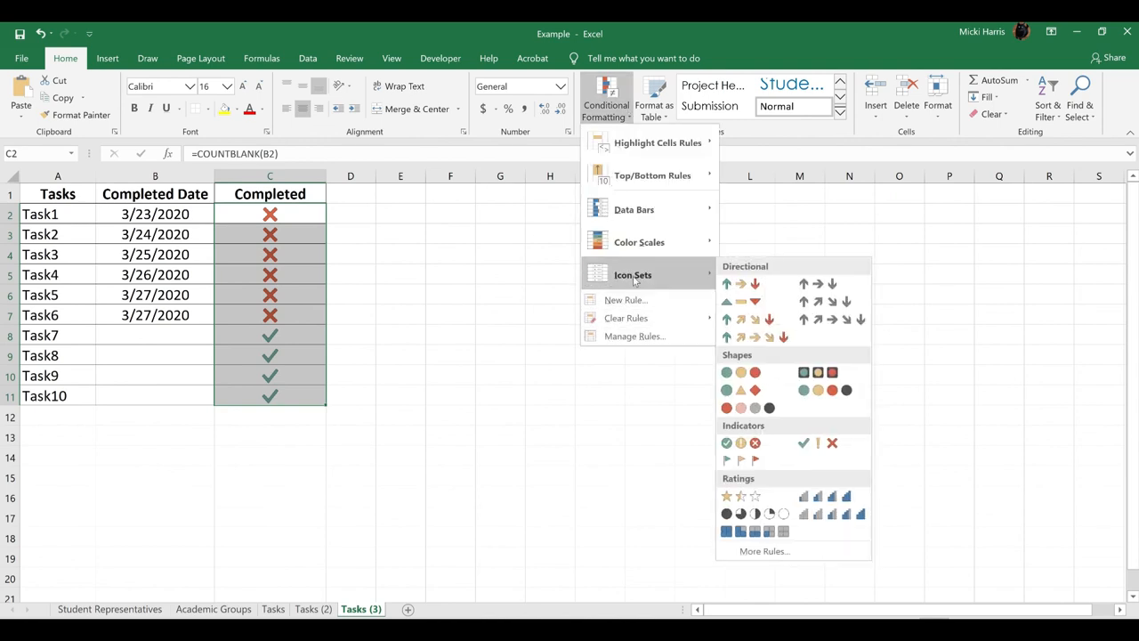
{"action": "left_click", "coordinate": [635, 336]}
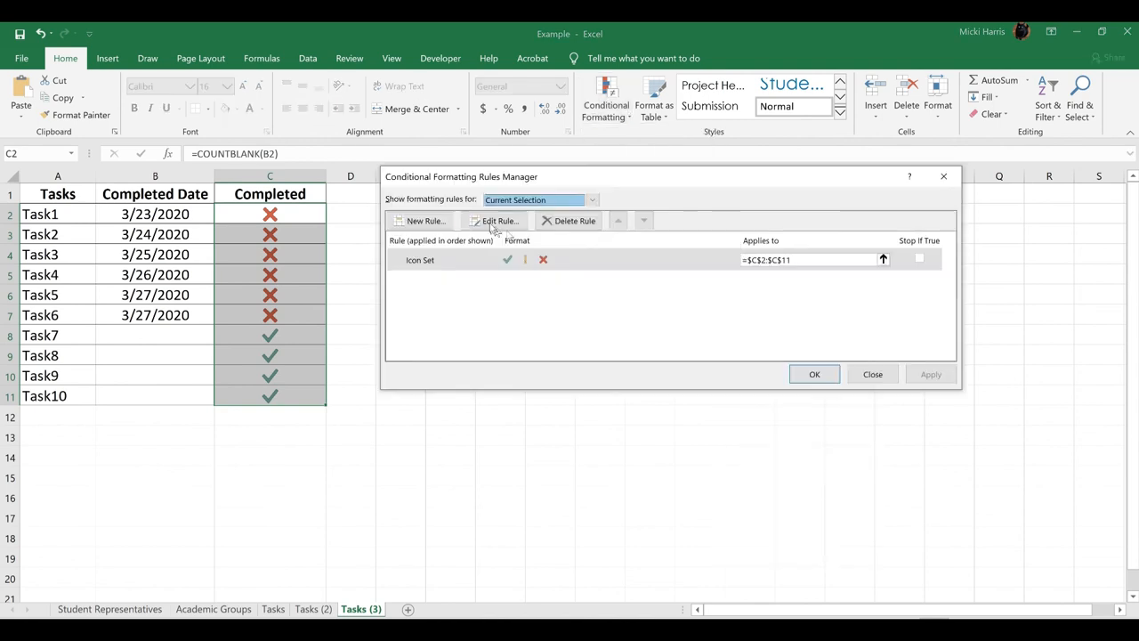
Edit the icon set rule: red X for highest values, green checkmark for lowest.
{"action": "left_click", "coordinate": [497, 221]}
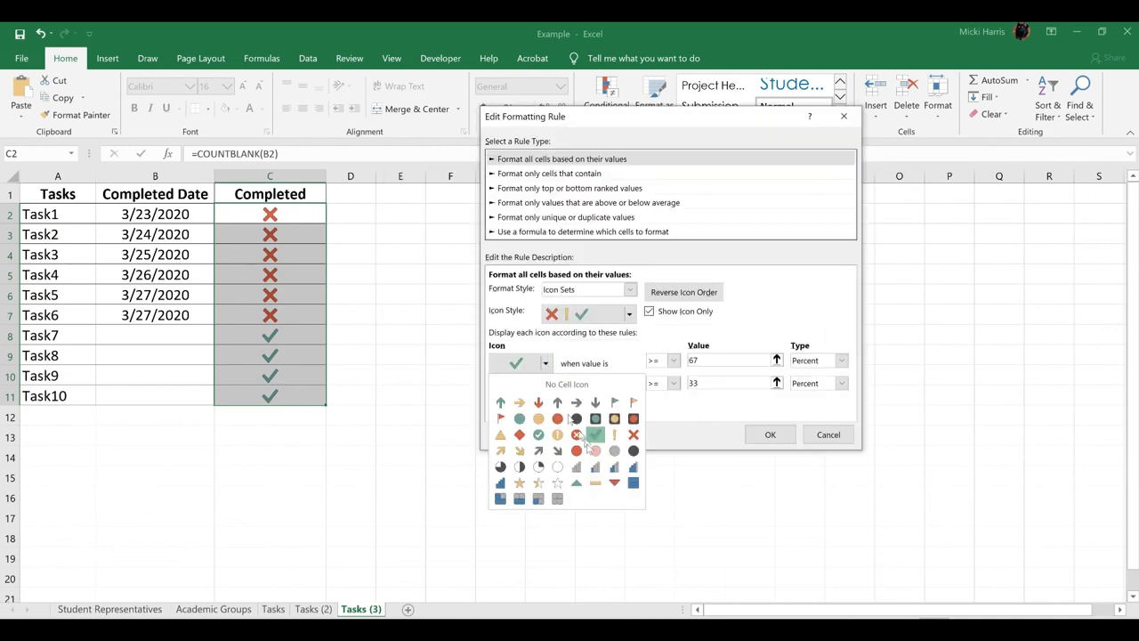
{"action": "left_click", "coordinate": [595, 434]}
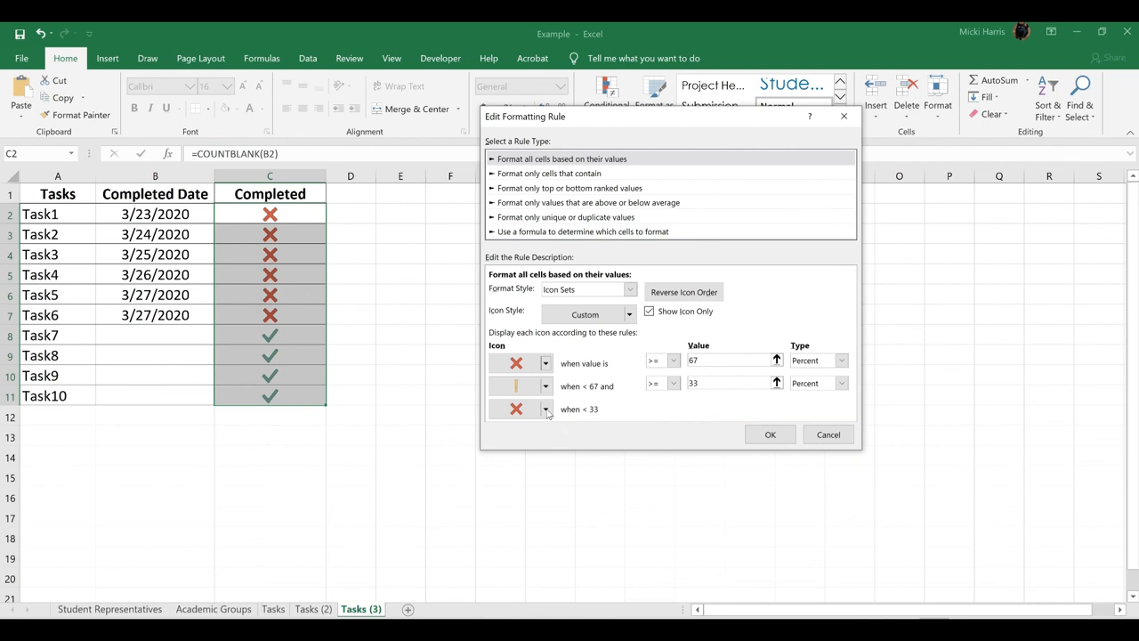
{"action": "left_click", "coordinate": [518, 409]}
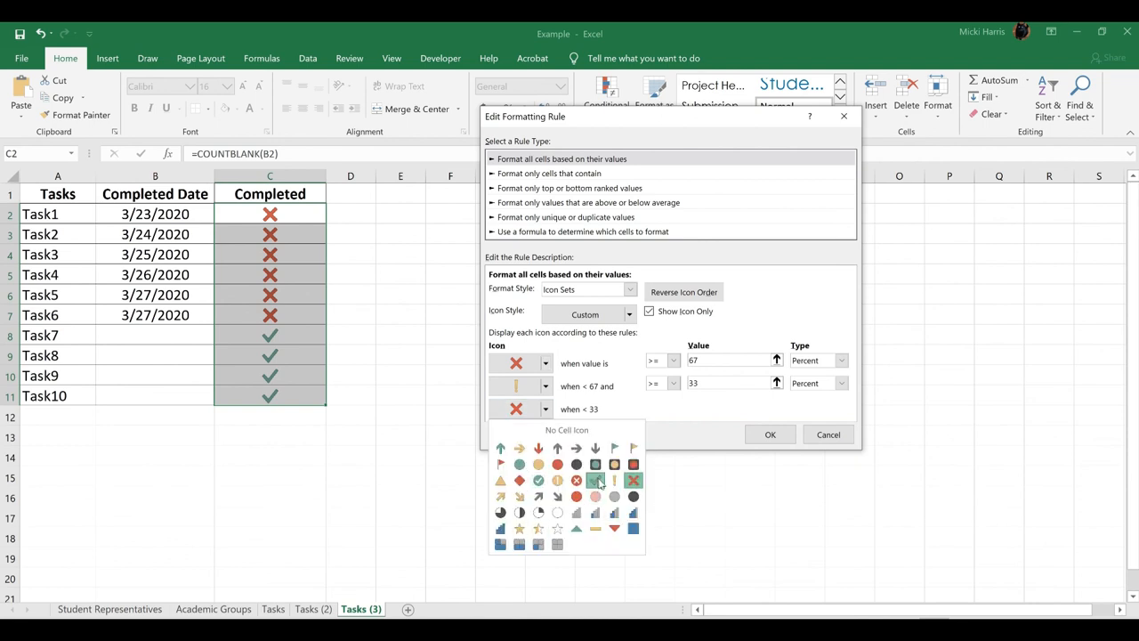
{"action": "left_click", "coordinate": [770, 434]}
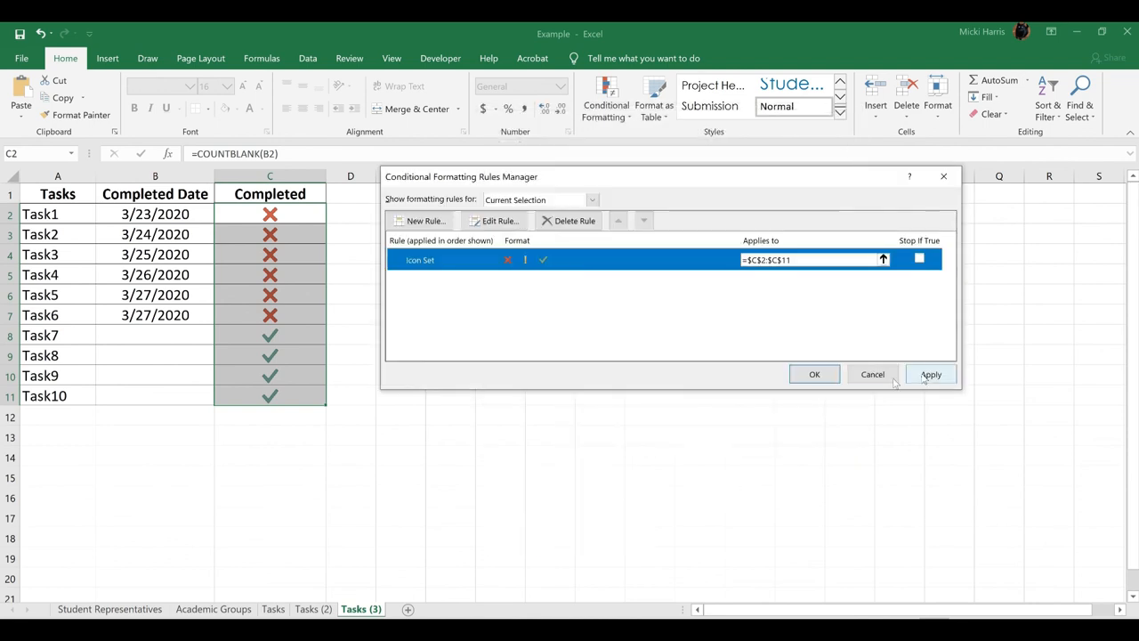
{"action": "left_click", "coordinate": [813, 373]}
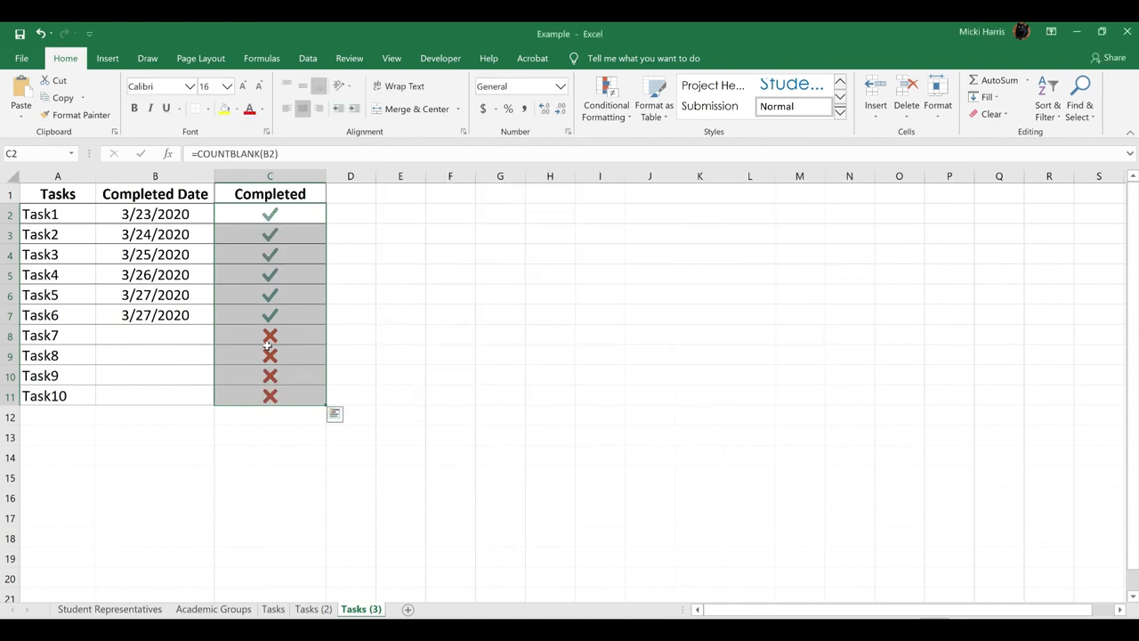
{"action": "mouse_move", "coordinate": [269, 407]}
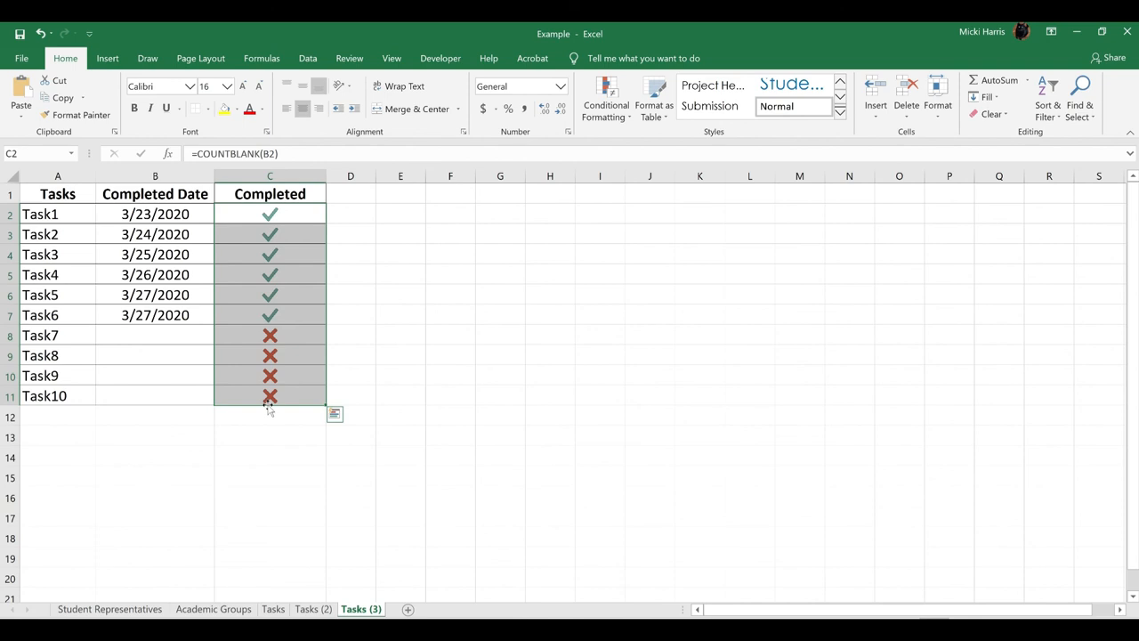
{"action": "mouse_move", "coordinate": [269, 336]}
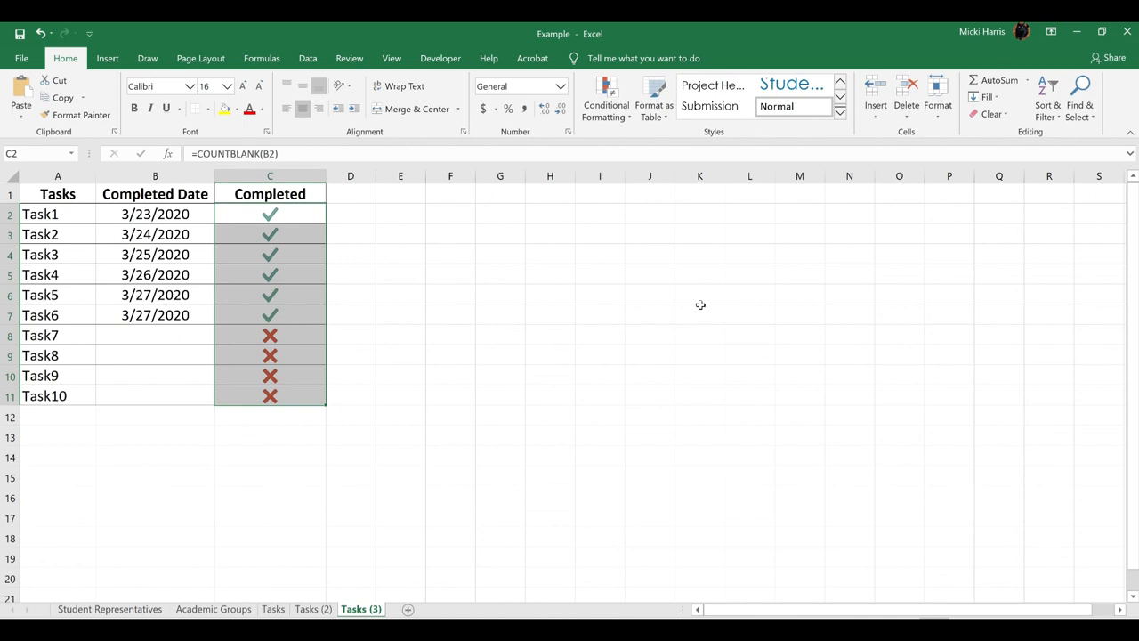
{"action": "mouse_move", "coordinate": [643, 244]}
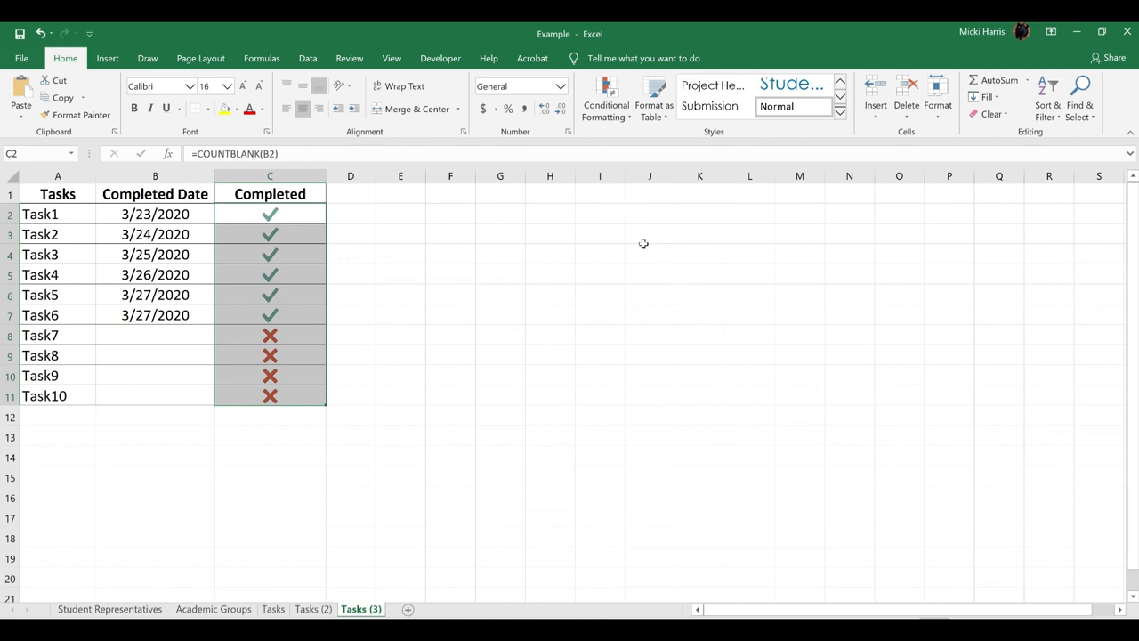